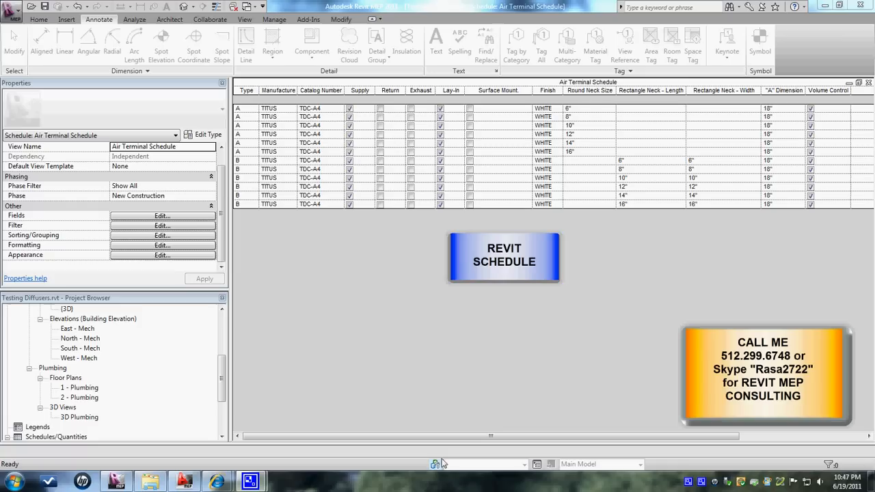
Step: Create a new Air Terminals category schedule named 'Air Terminal Schedule 2'
{"action": "scroll", "scroll_direction": "up", "scroll_amount": 3}
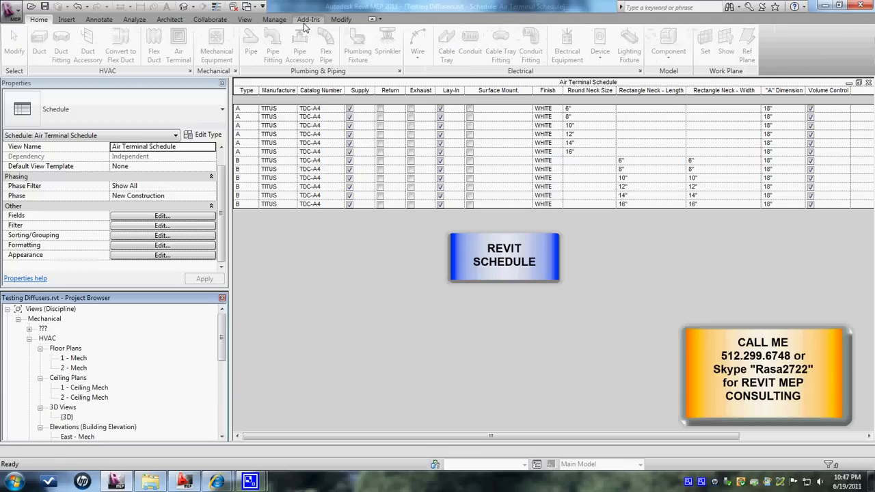
{"action": "left_click", "coordinate": [244, 19]}
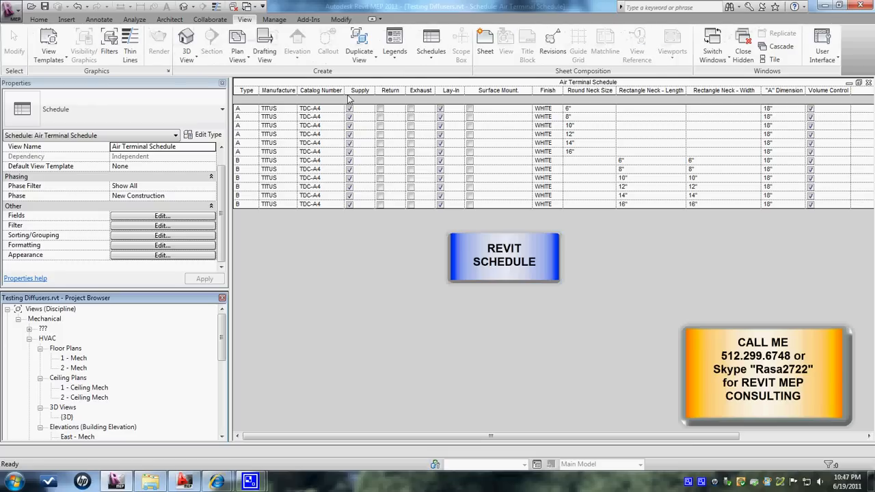
{"action": "left_click", "coordinate": [430, 41]}
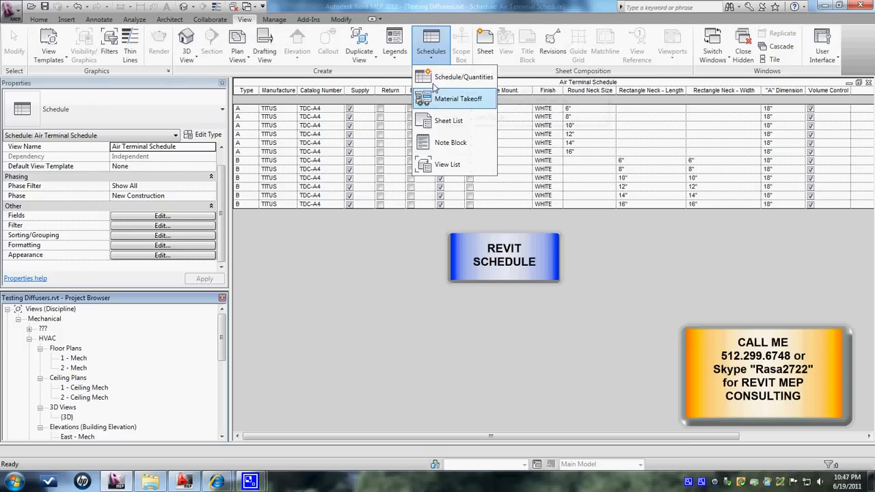
{"action": "mouse_move", "coordinate": [464, 77]}
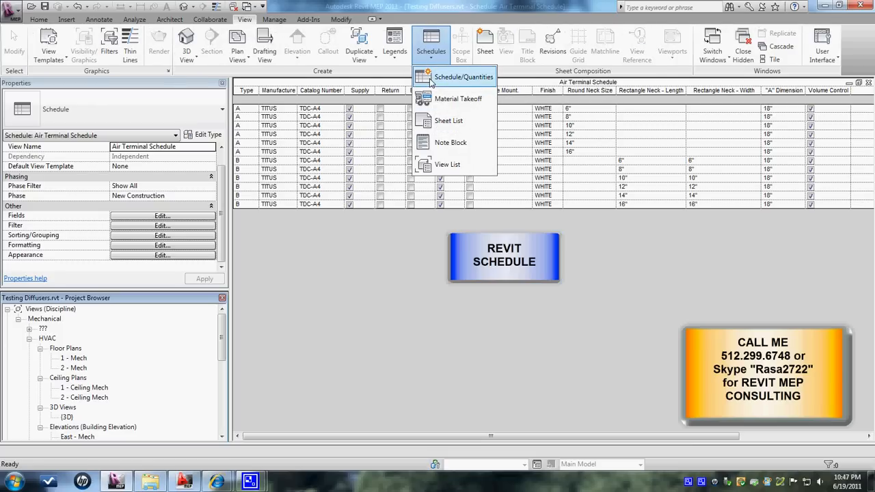
{"action": "left_click", "coordinate": [463, 77]}
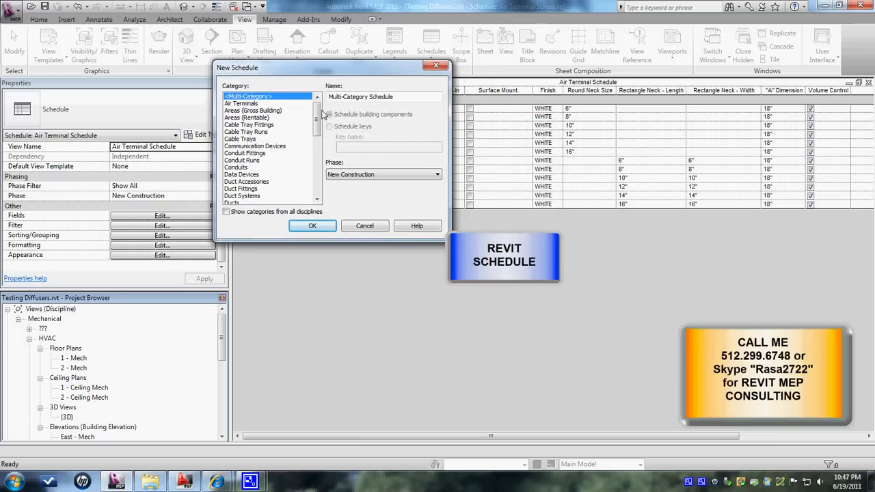
{"action": "mouse_move", "coordinate": [321, 170]}
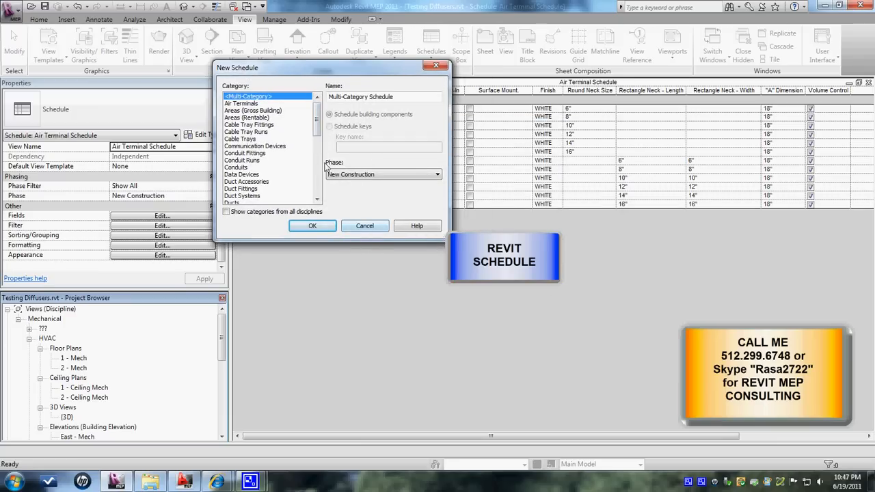
{"action": "left_click", "coordinate": [240, 103]}
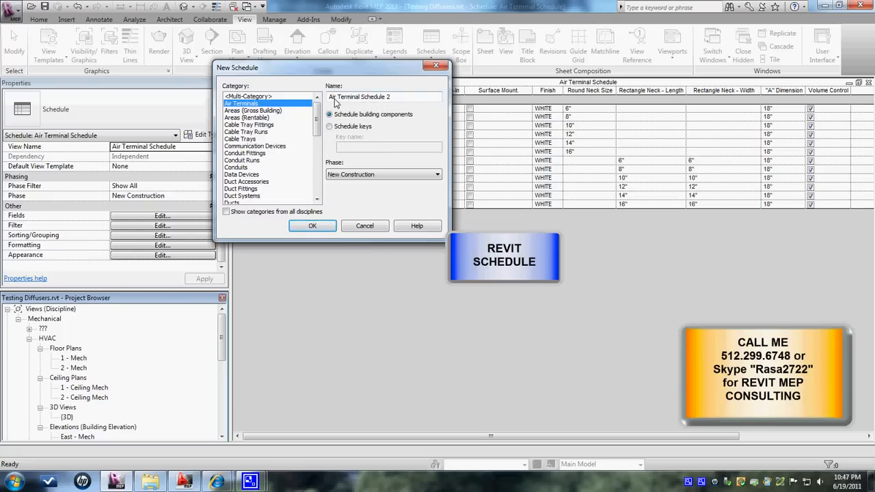
{"action": "triple_click", "coordinate": [382, 96]}
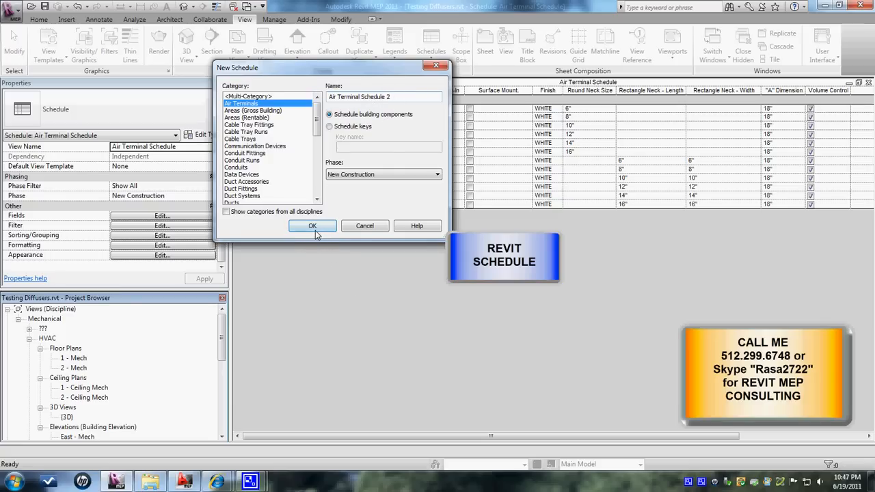
{"action": "left_click", "coordinate": [313, 226]}
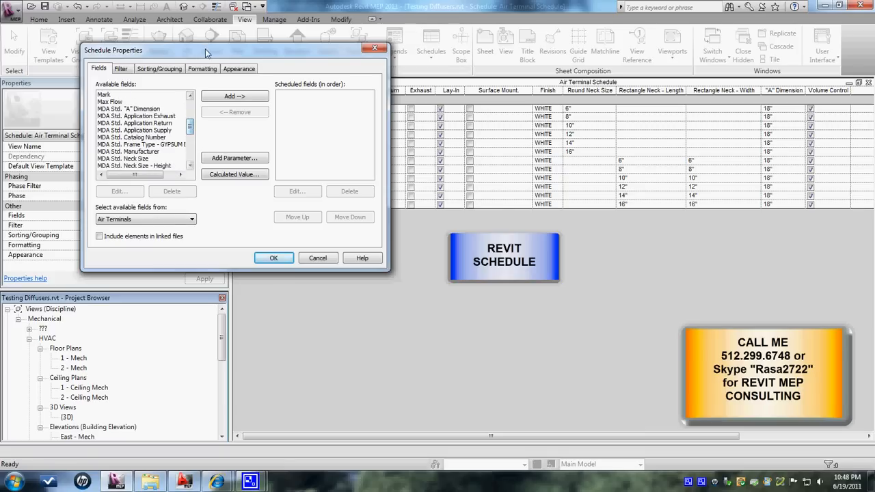
Step: Add the MDA Std. fields to Air Terminal Schedule 2 and build the table
{"action": "left_click_drag", "start_coordinate": [205, 50], "coordinate": [519, 54]}
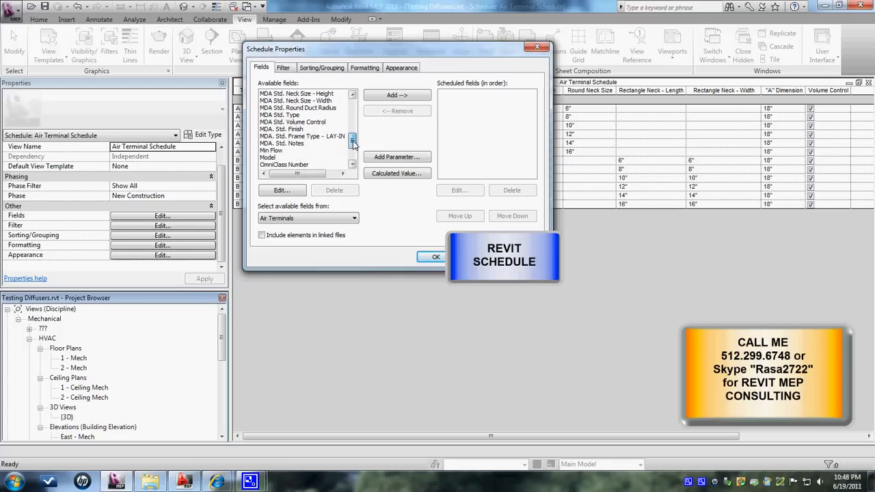
{"action": "left_click", "coordinate": [397, 95]}
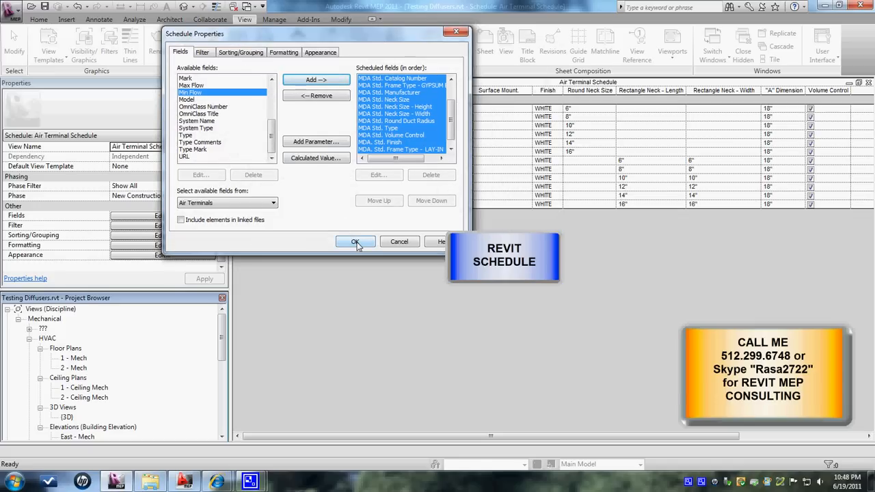
{"action": "left_click", "coordinate": [354, 241]}
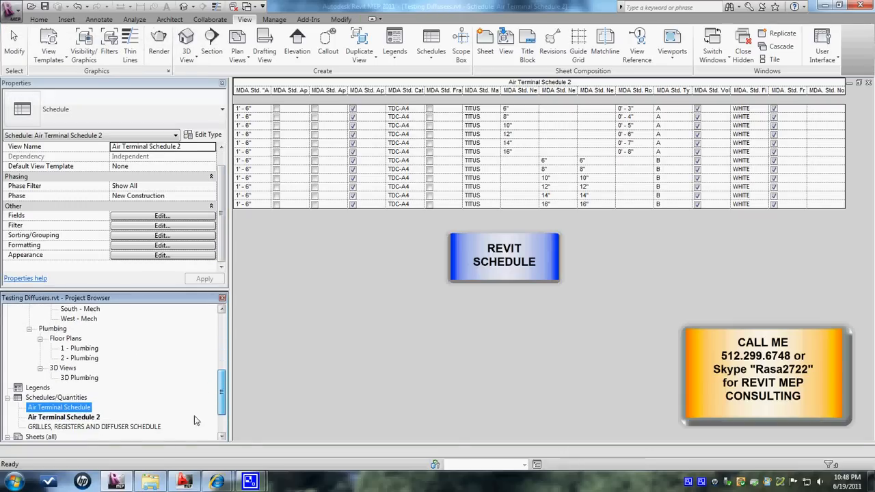
Step: Delete 'Air Terminal Schedule 2' from the Project Browser
{"action": "left_click", "coordinate": [64, 416]}
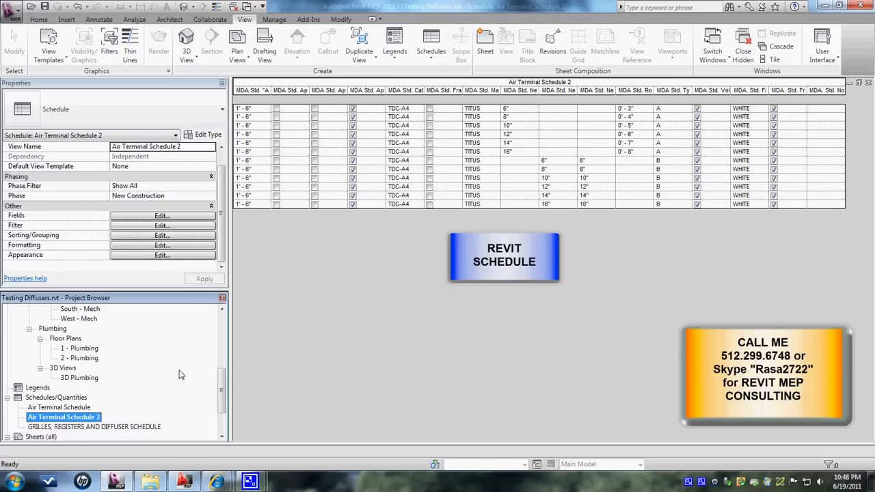
{"action": "right_click", "coordinate": [63, 417]}
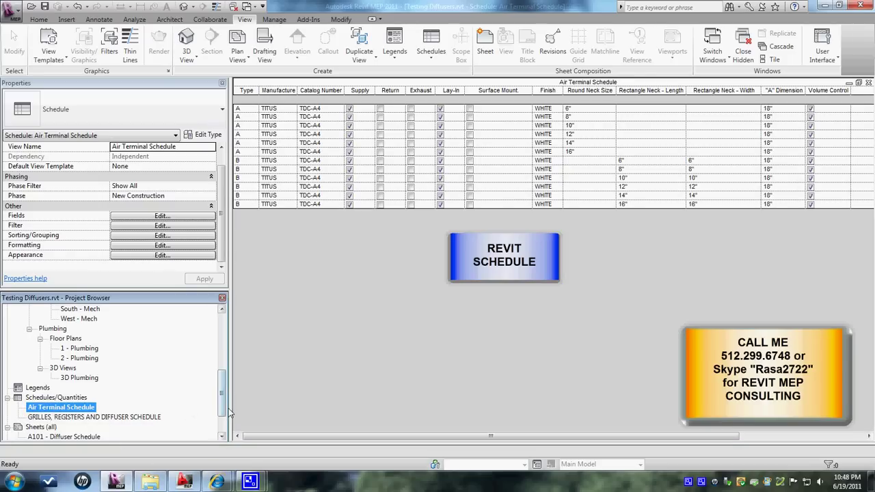
{"action": "scroll", "scroll_direction": "up", "scroll_amount": 3}
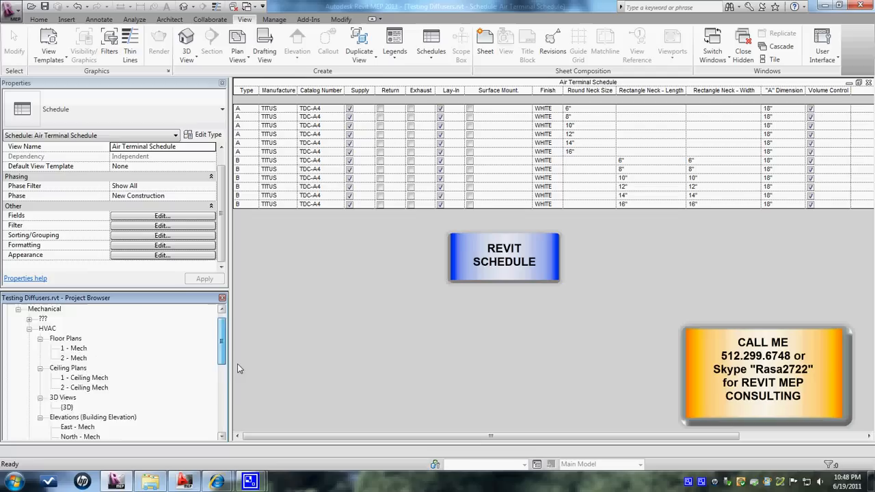
{"action": "scroll", "scroll_direction": "down", "scroll_amount": 3}
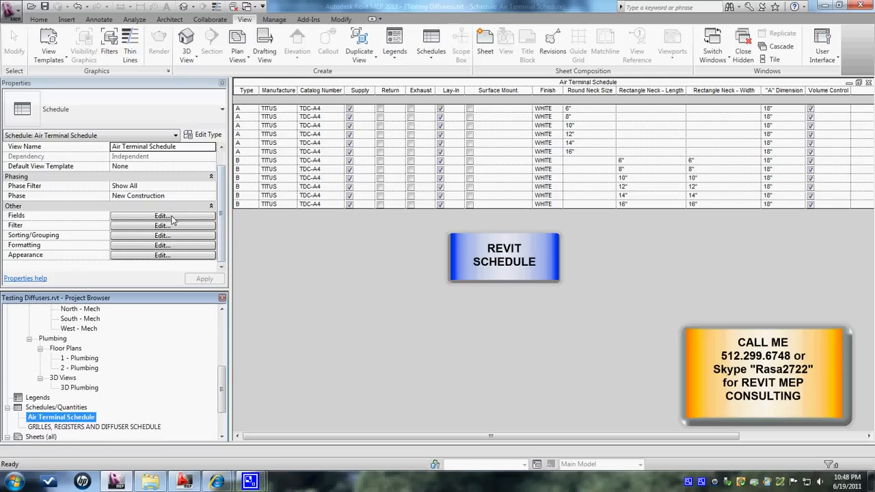
Step: Inspect the Air Terminal Schedule's fields and the "A" Dimension parameter properties
{"action": "left_click", "coordinate": [162, 216]}
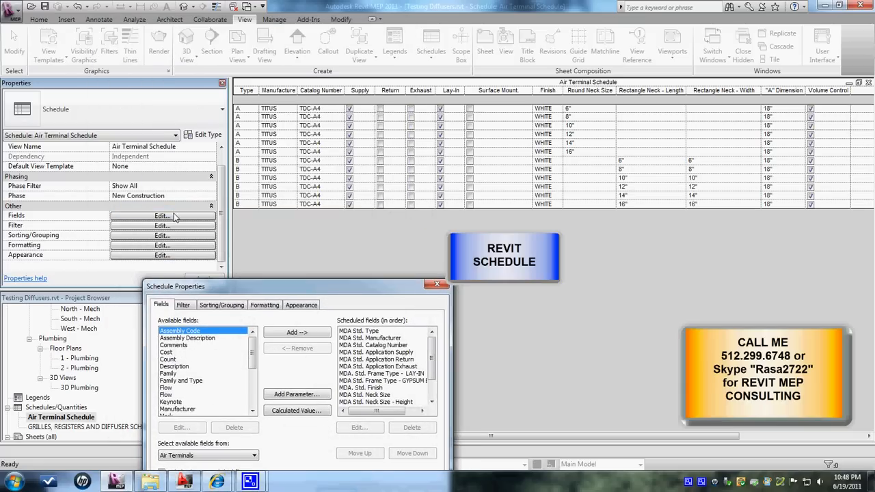
{"action": "mouse_move", "coordinate": [118, 223]}
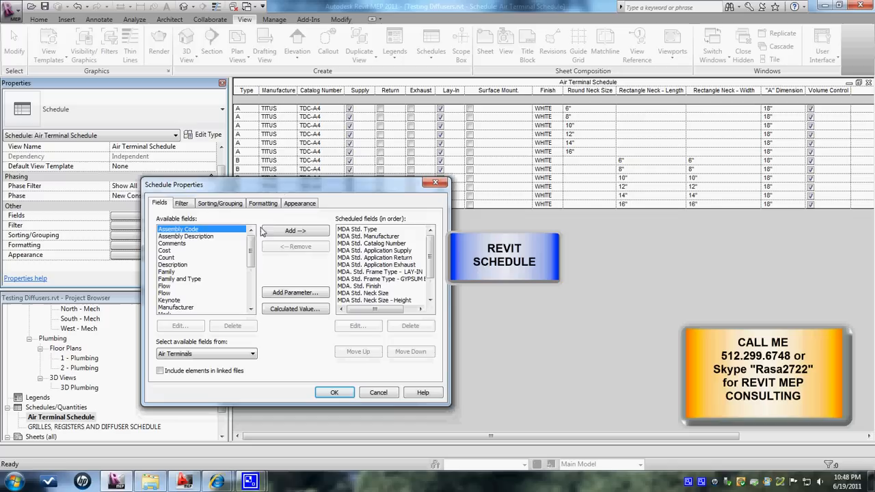
{"action": "scroll", "scroll_direction": "down", "scroll_amount": 3}
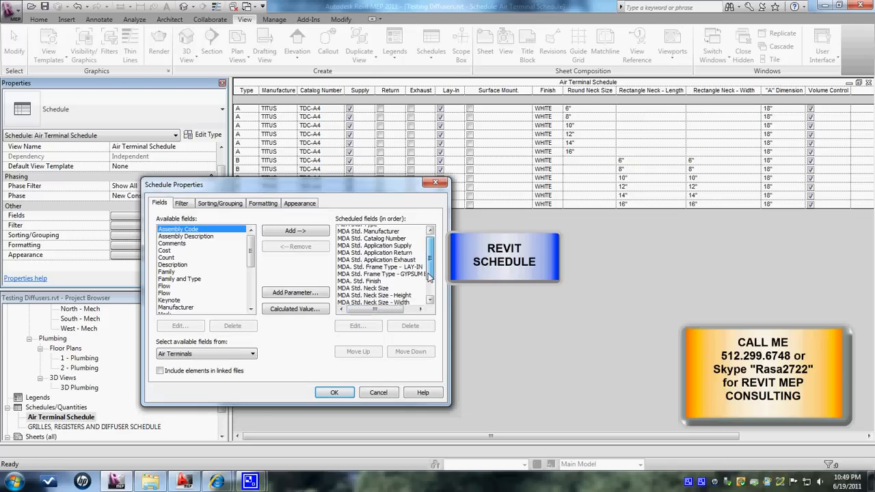
{"action": "scroll", "scroll_direction": "down", "scroll_amount": 3}
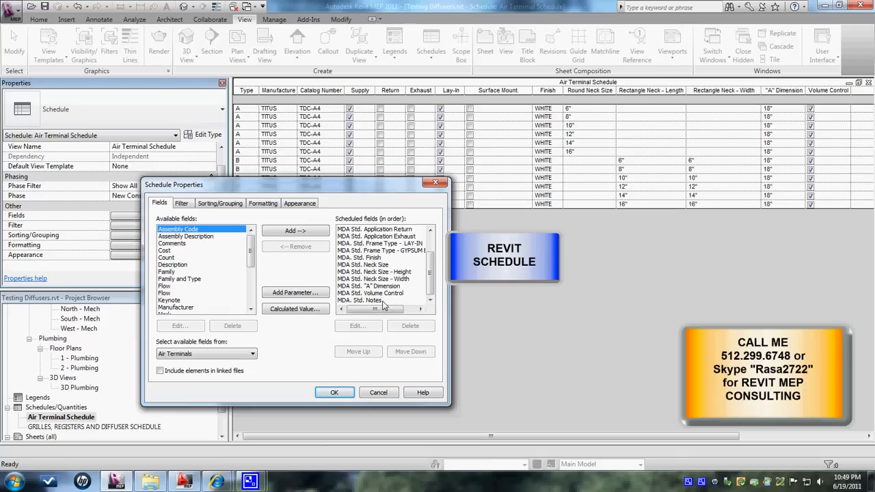
{"action": "left_click", "coordinate": [373, 286]}
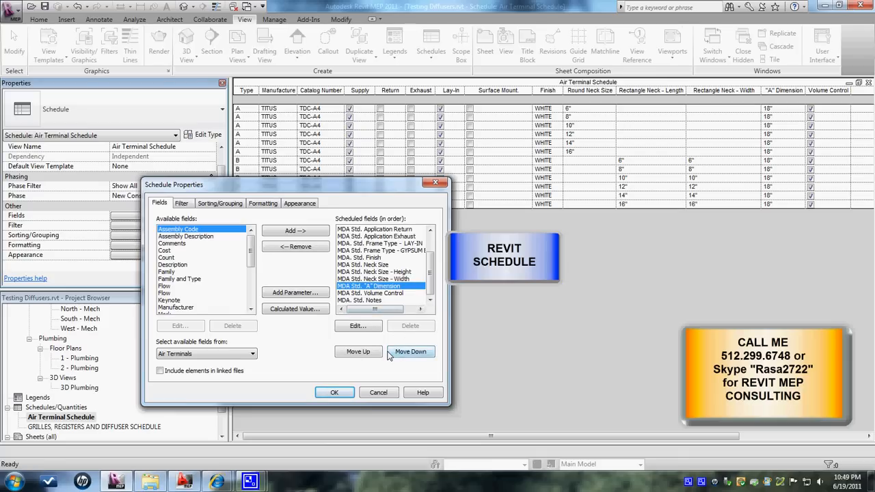
{"action": "left_click", "coordinate": [295, 291]}
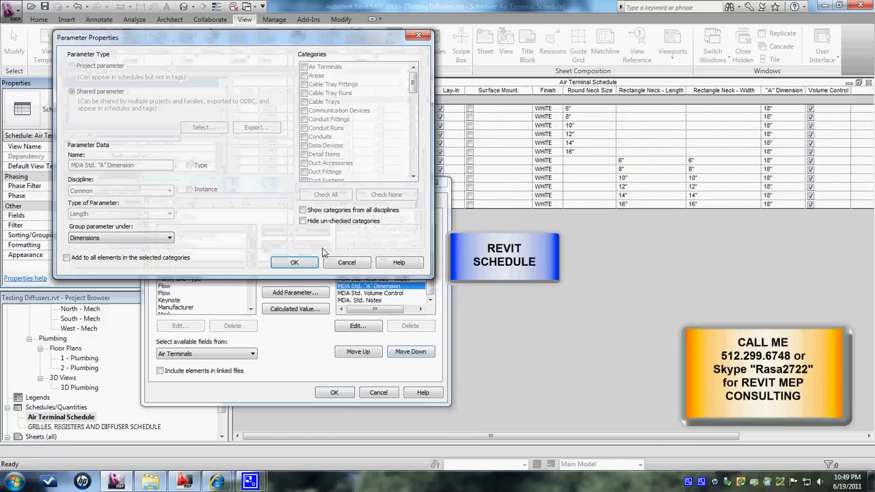
{"action": "left_click", "coordinate": [293, 263]}
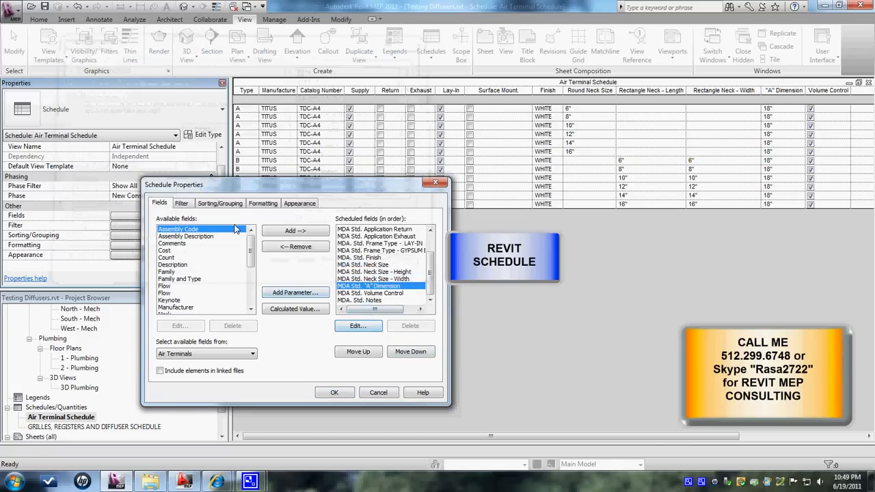
Step: Select the MDA Std. "A" Dimension field on the Formatting settings
{"action": "left_click", "coordinate": [263, 203]}
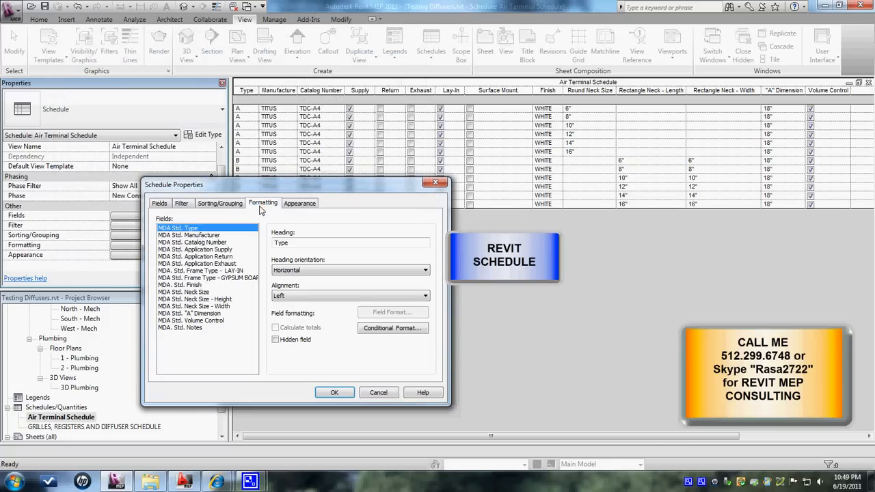
{"action": "left_click", "coordinate": [299, 203]}
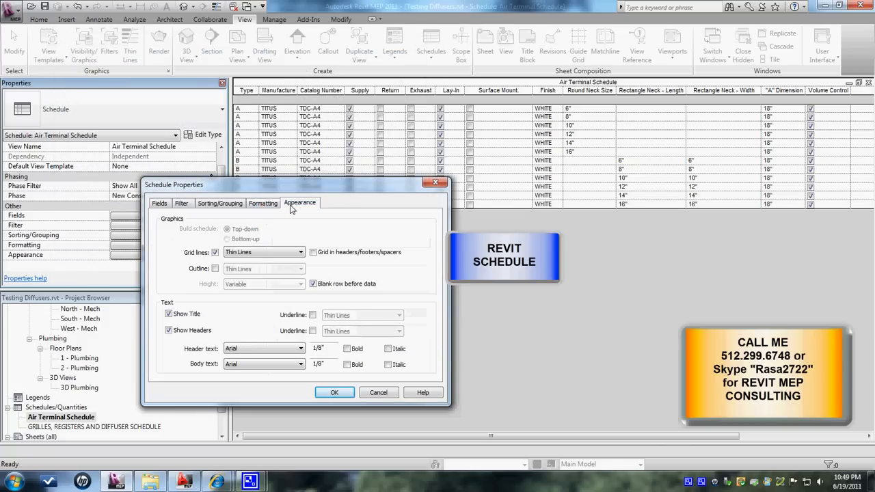
{"action": "left_click", "coordinate": [263, 203]}
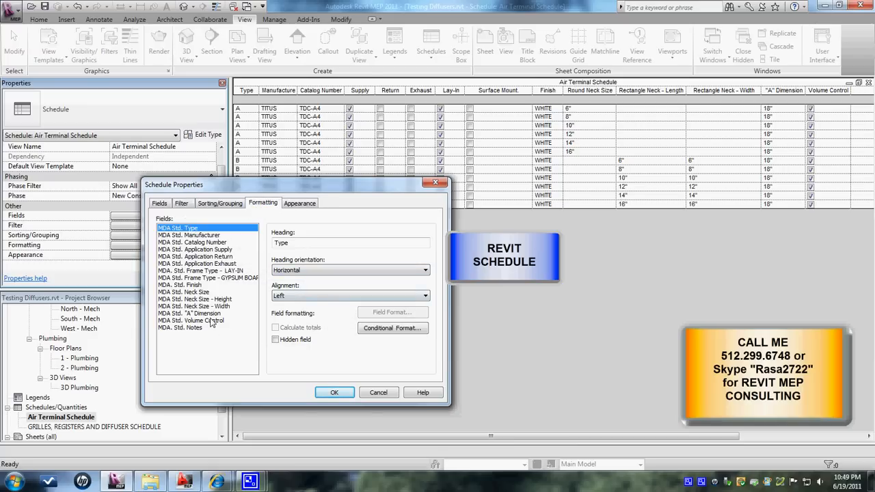
{"action": "left_click", "coordinate": [197, 313]}
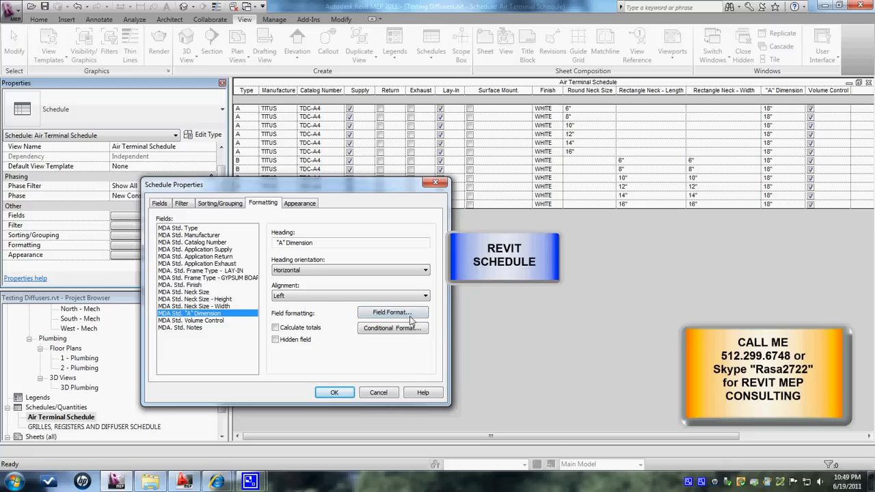
Step: Format "A" Dimension as feet and fractional inches, showing 1' - 6"
{"action": "left_click", "coordinate": [391, 312]}
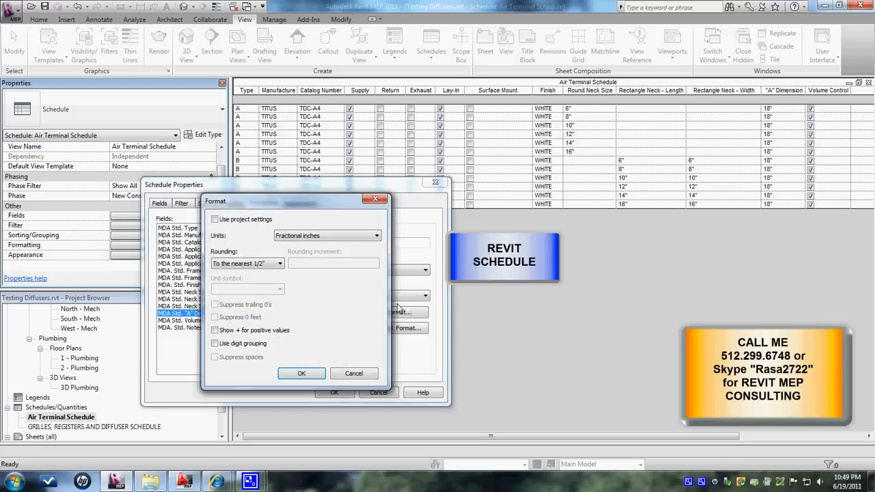
{"action": "left_click_drag", "start_coordinate": [294, 202], "coordinate": [304, 134]}
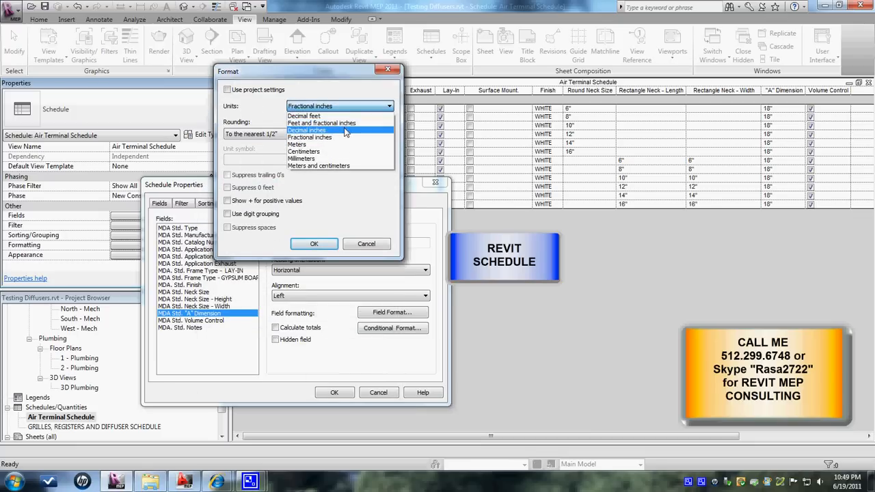
{"action": "mouse_move", "coordinate": [321, 123]}
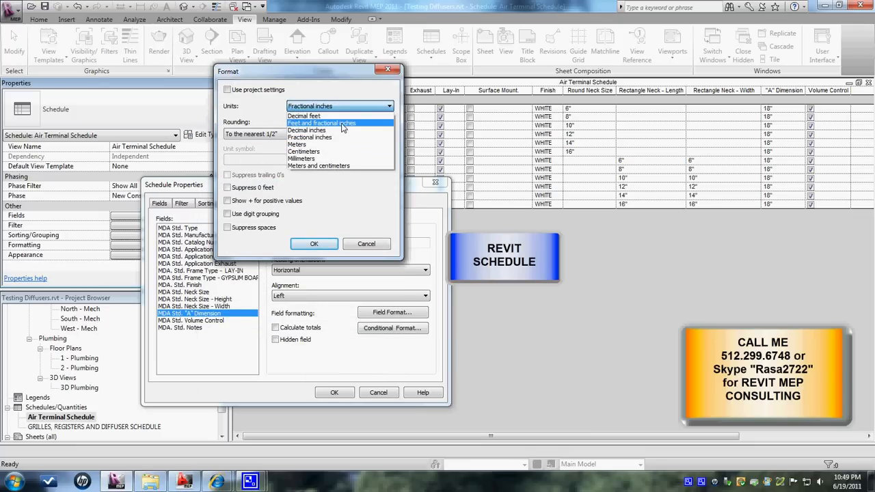
{"action": "left_click", "coordinate": [321, 122]}
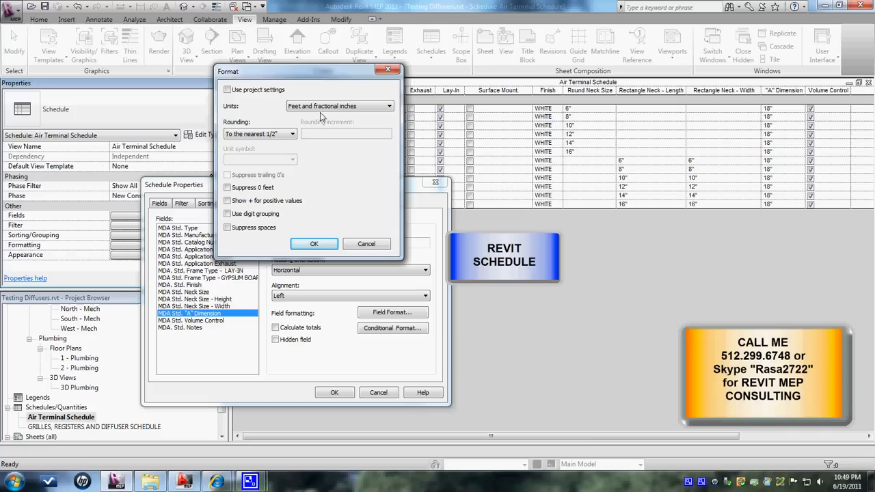
{"action": "left_click", "coordinate": [313, 243]}
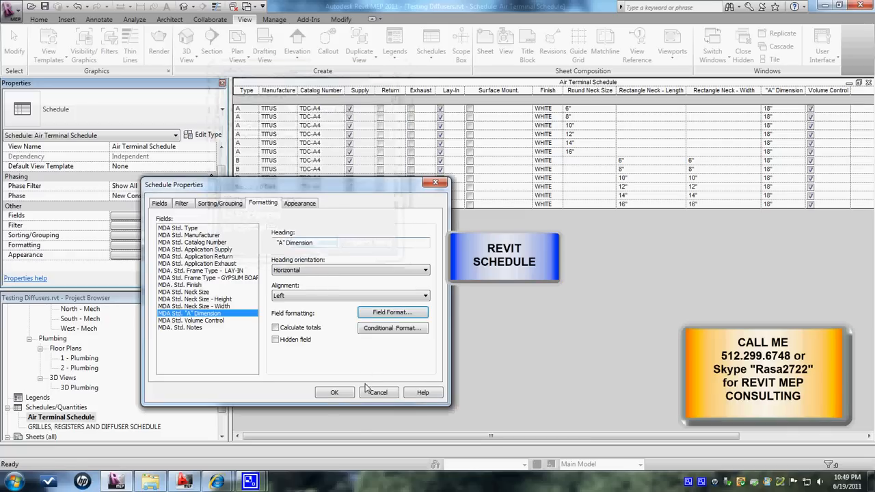
{"action": "left_click", "coordinate": [334, 392]}
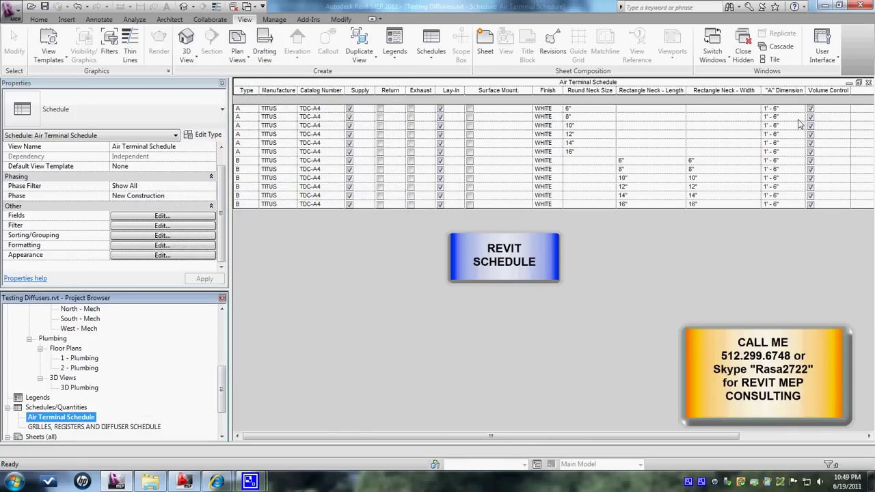
{"action": "mouse_move", "coordinate": [188, 223]}
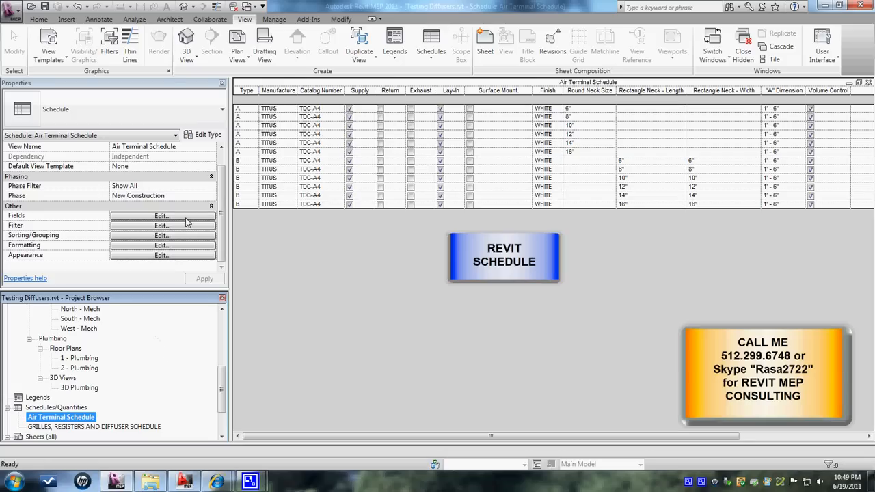
Step: Reformat the "A" Dimension field as fractional inches, rounded to the nearest 1/2"
{"action": "left_click", "coordinate": [162, 215]}
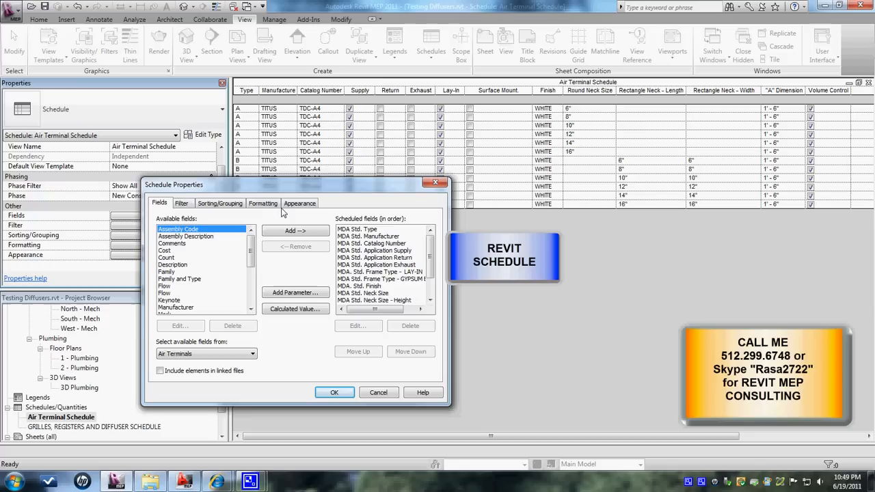
{"action": "left_click", "coordinate": [263, 202]}
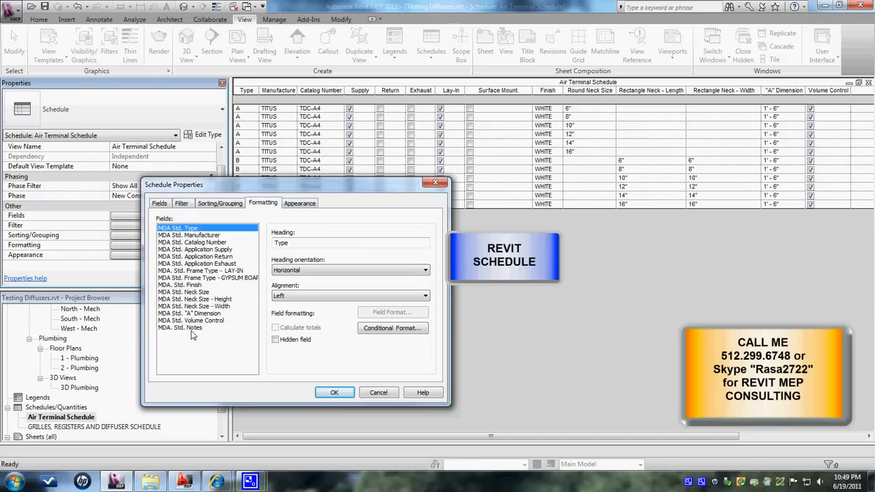
{"action": "left_click", "coordinate": [193, 313]}
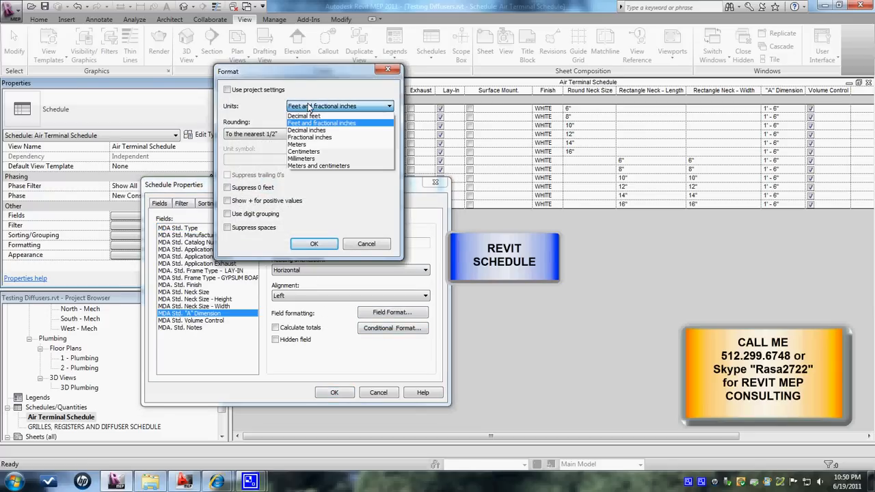
{"action": "mouse_move", "coordinate": [327, 130]}
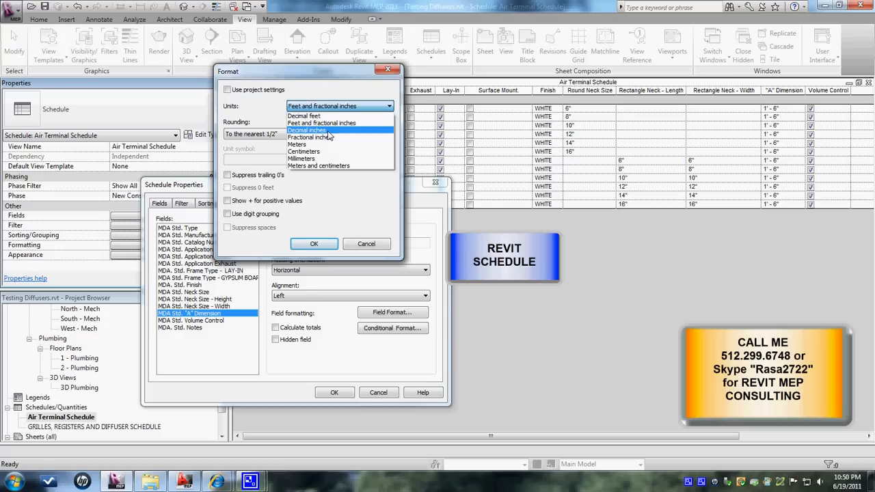
{"action": "left_click", "coordinate": [306, 129]}
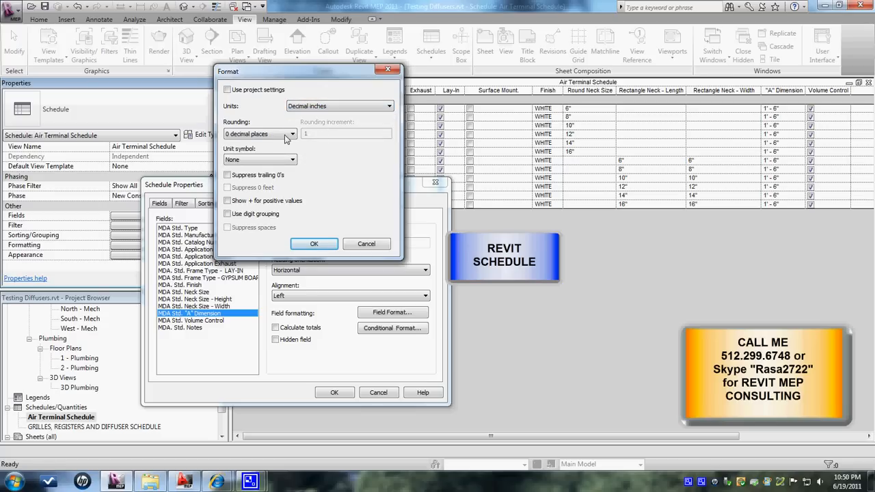
{"action": "left_click", "coordinate": [293, 133]}
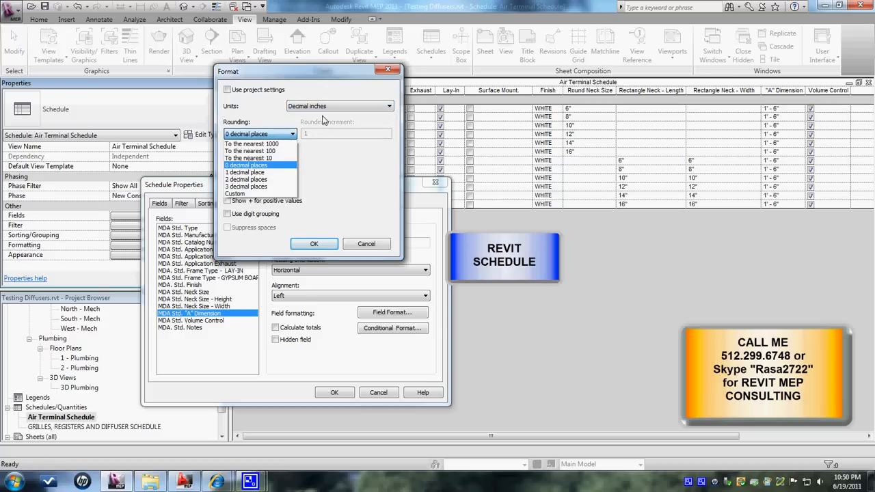
{"action": "left_click", "coordinate": [260, 166]}
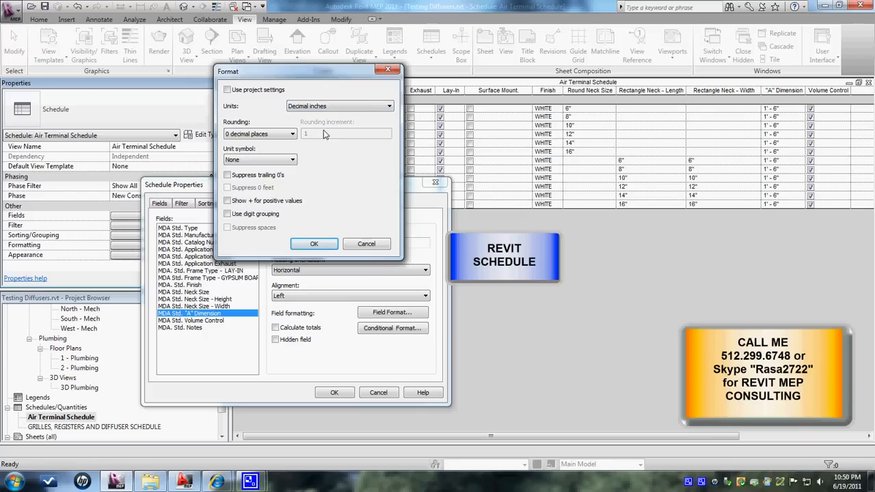
{"action": "left_click", "coordinate": [396, 106]}
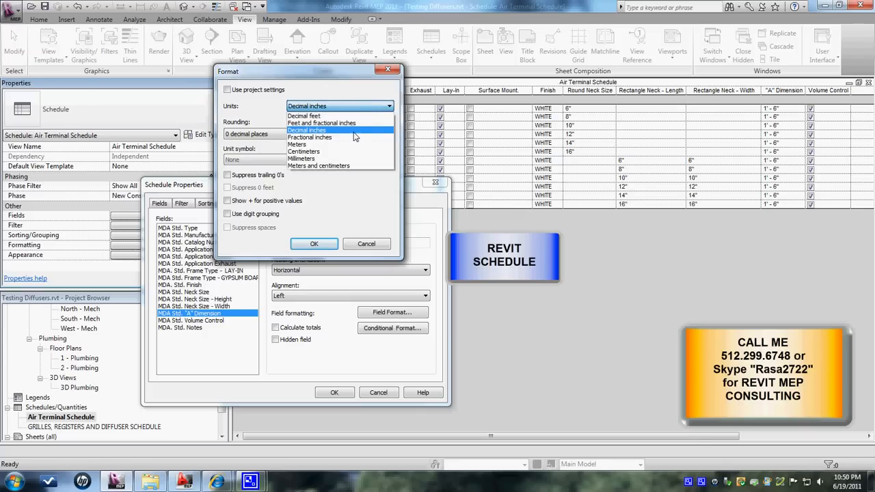
{"action": "left_click", "coordinate": [309, 137]}
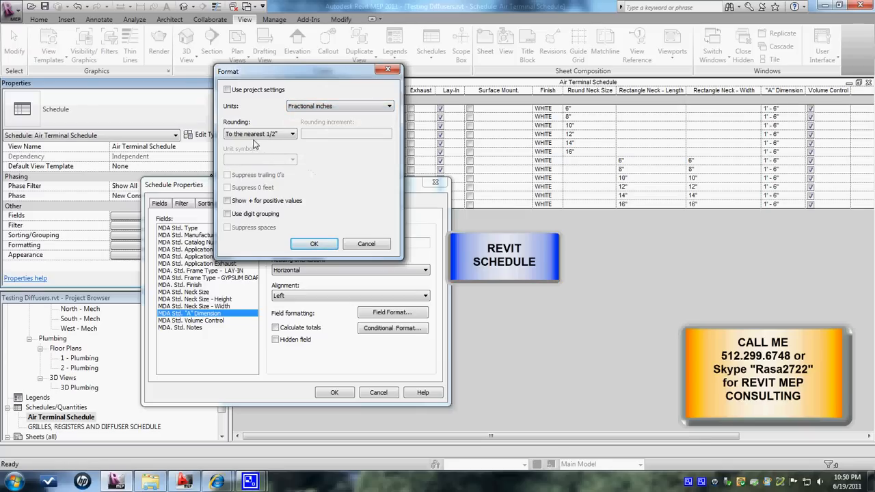
{"action": "left_click", "coordinate": [314, 243]}
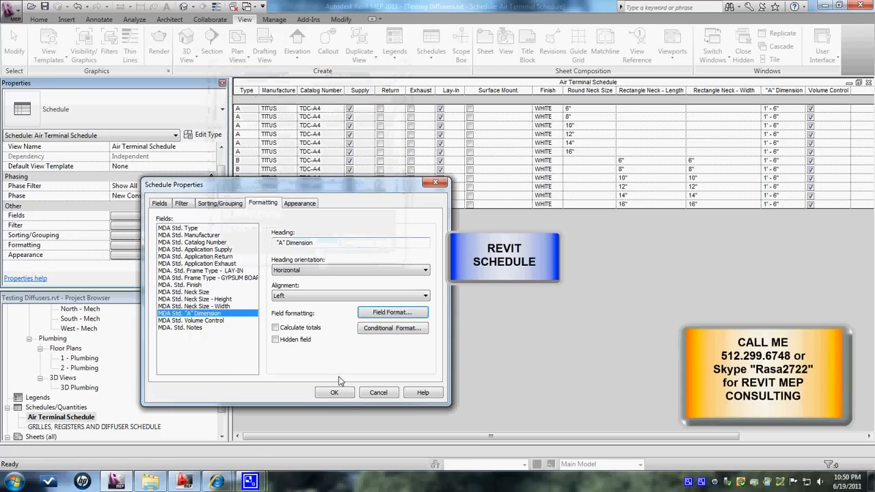
Step: Close Schedule Properties so the "A" Dimension column reads 18"
{"action": "left_click", "coordinate": [334, 393]}
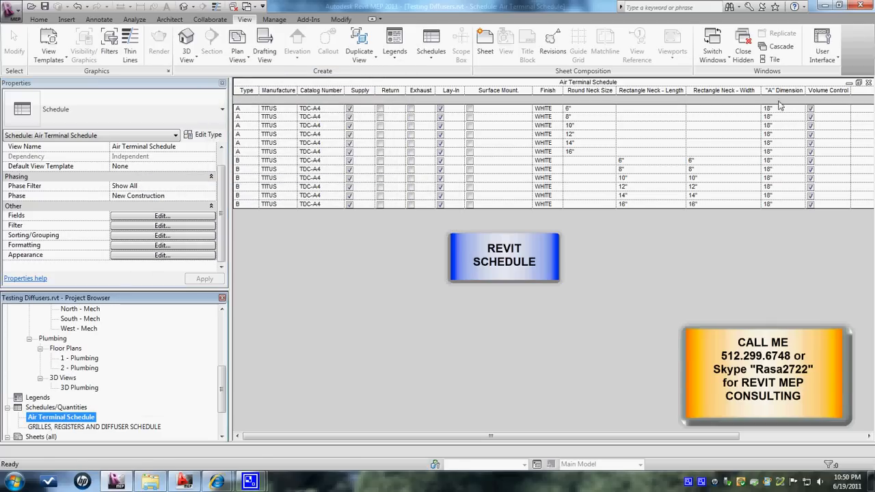
{"action": "mouse_move", "coordinate": [707, 210]}
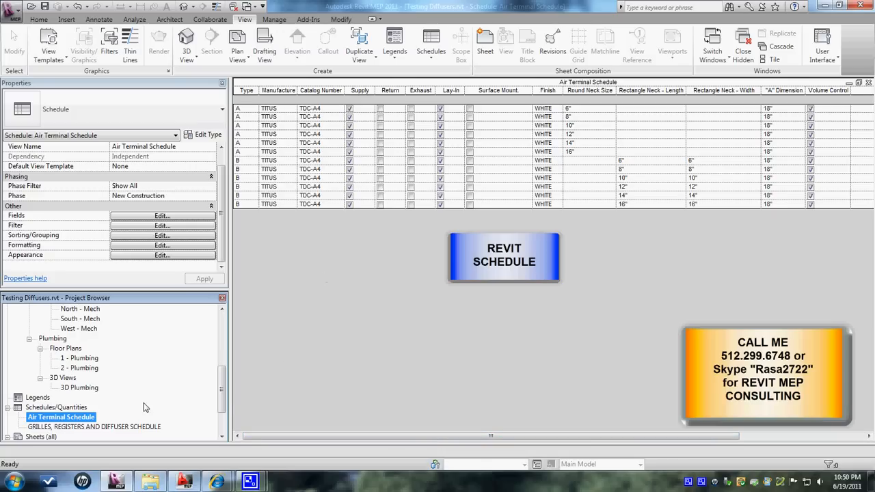
{"action": "mouse_move", "coordinate": [264, 44]}
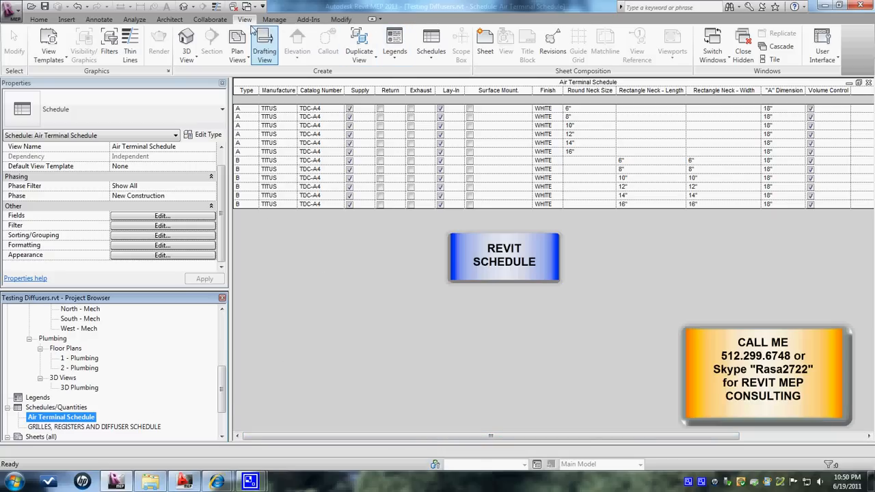
{"action": "left_click", "coordinate": [430, 45]}
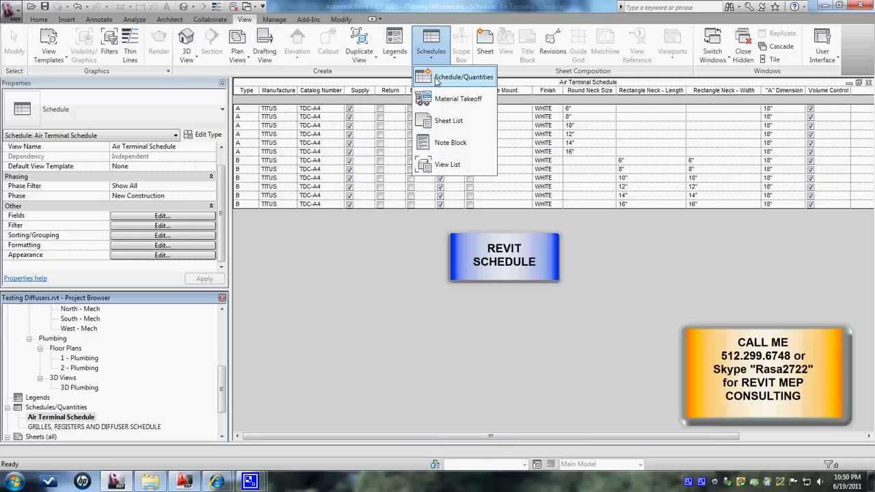
{"action": "mouse_move", "coordinate": [449, 120]}
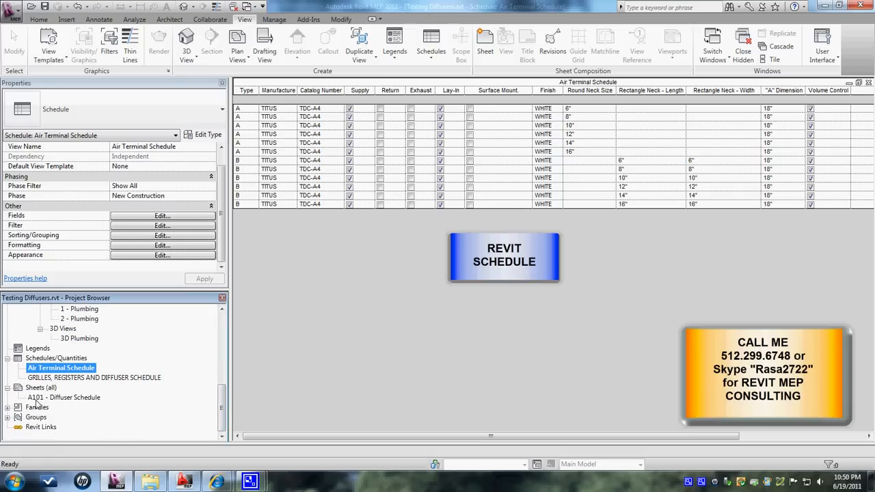
Step: Open sheet A101 - Diffuser Schedule, briefly checking the Air Terminal Schedule view
{"action": "left_click", "coordinate": [64, 397]}
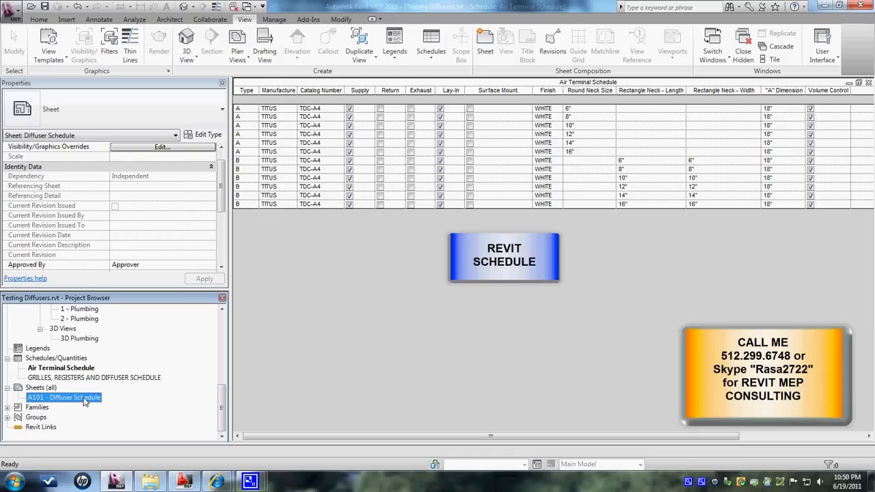
{"action": "double_click", "coordinate": [63, 397]}
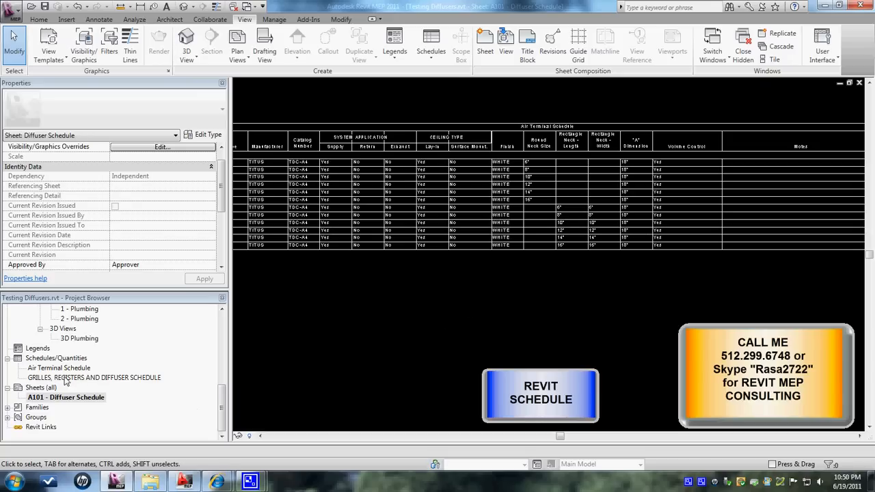
{"action": "left_click", "coordinate": [58, 367]}
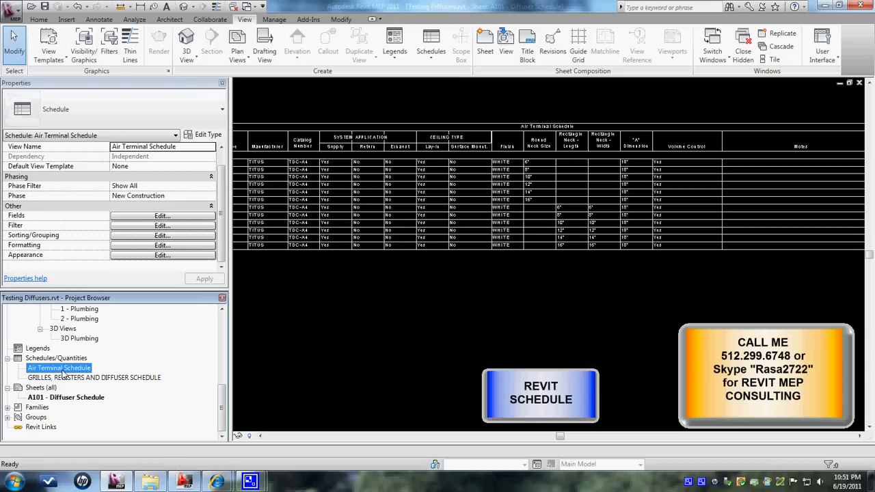
{"action": "double_click", "coordinate": [59, 367]}
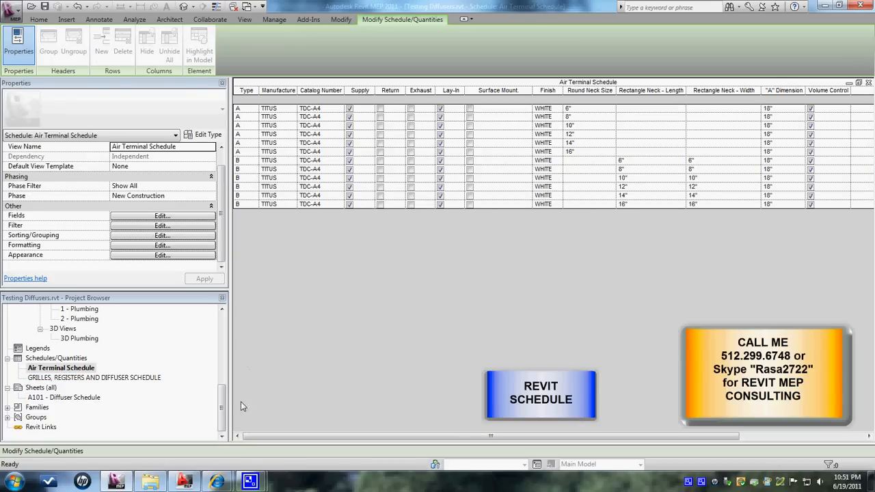
{"action": "double_click", "coordinate": [65, 397]}
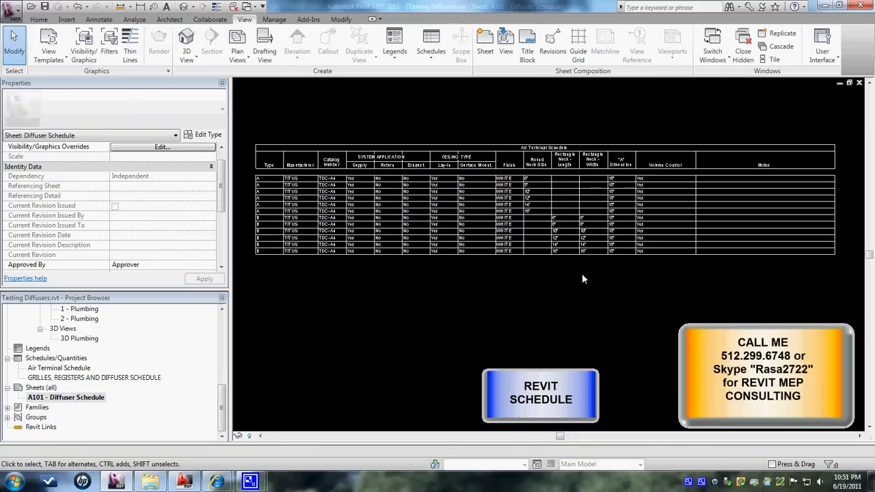
Step: Select the placed Air Terminal Schedule graphic on sheet A101
{"action": "left_click", "coordinate": [546, 191]}
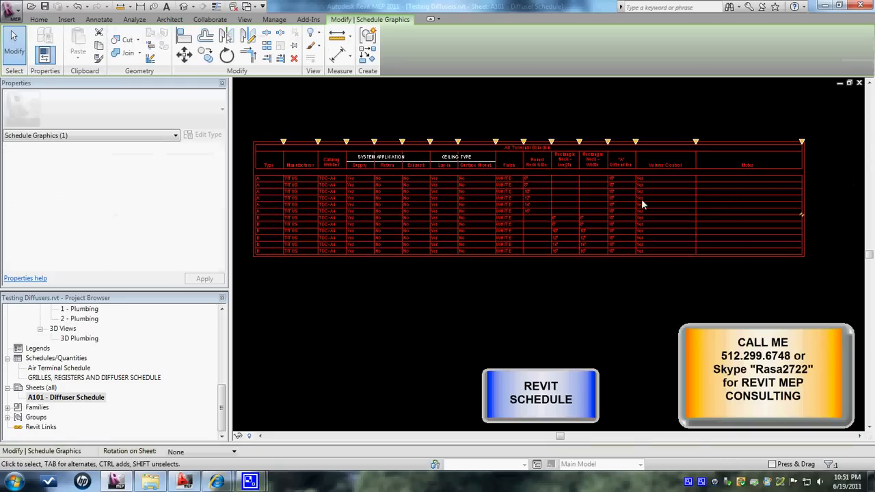
{"action": "mouse_move", "coordinate": [318, 144]}
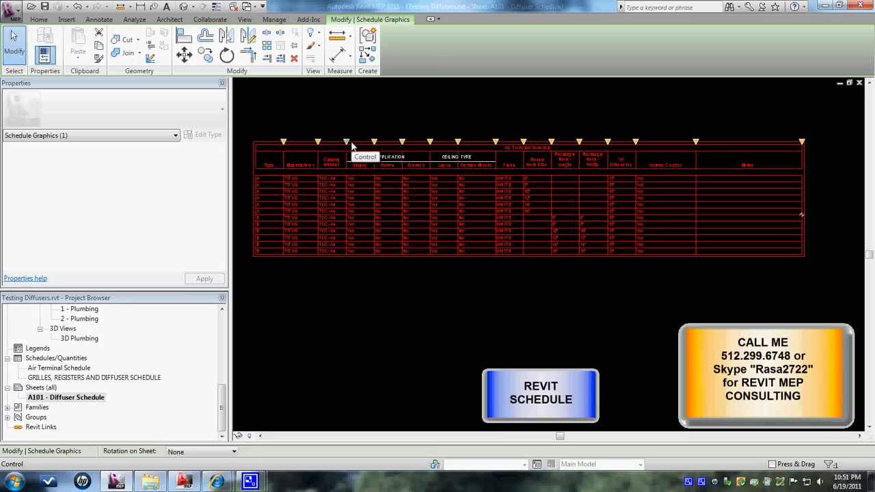
{"action": "mouse_move", "coordinate": [636, 150]}
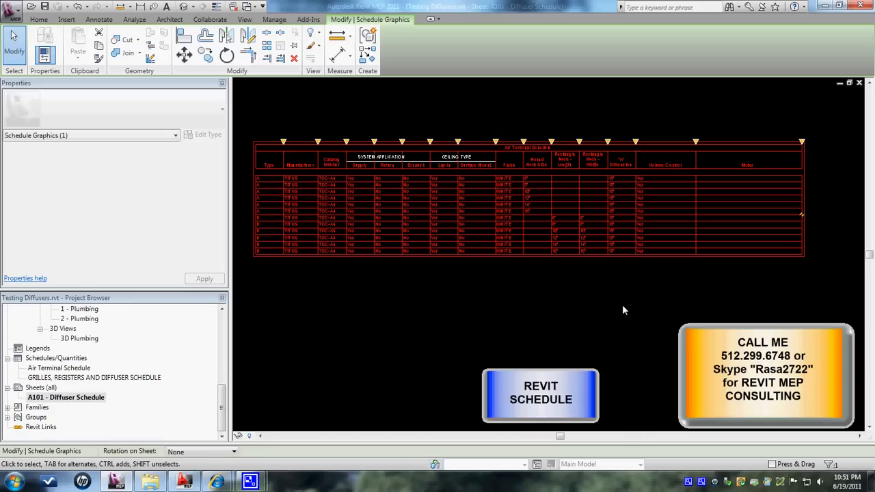
{"action": "mouse_move", "coordinate": [616, 304]}
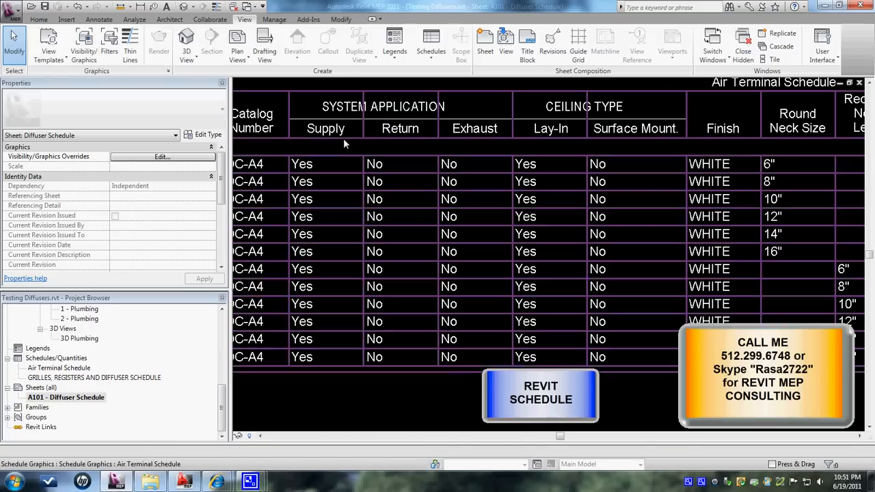
{"action": "mouse_move", "coordinate": [478, 133]}
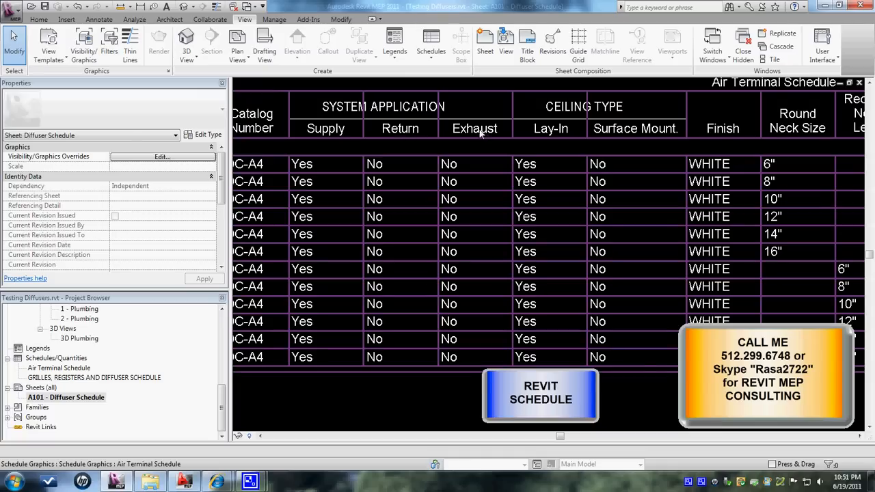
{"action": "mouse_move", "coordinate": [399, 133]}
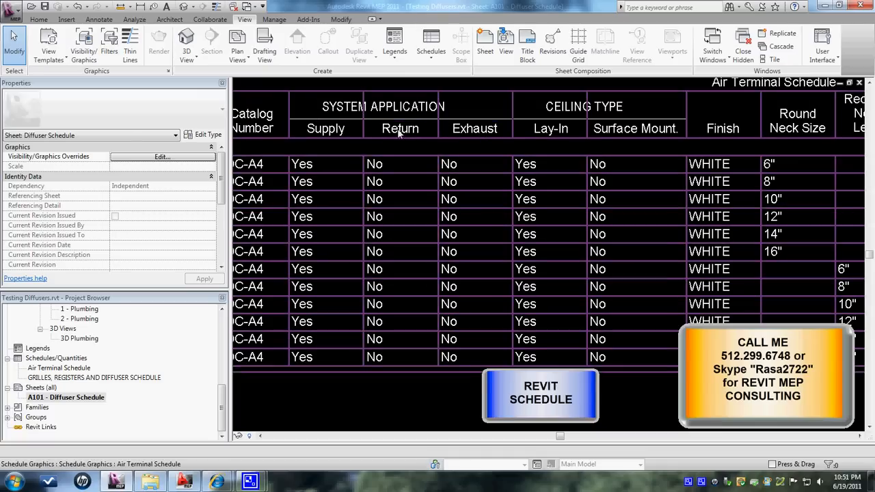
{"action": "left_click", "coordinate": [382, 106]}
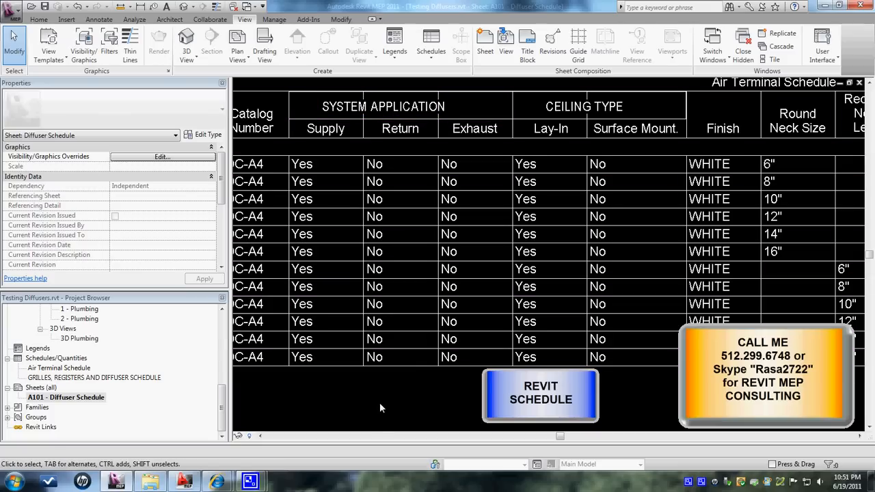
{"action": "left_click", "coordinate": [383, 106]}
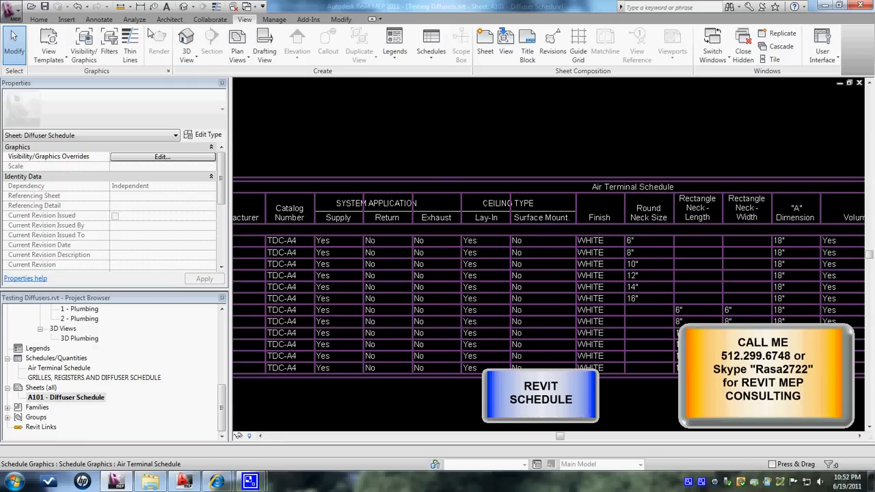
Step: Place a 'system application' text note above the schedule on sheet A101
{"action": "left_click", "coordinate": [99, 19]}
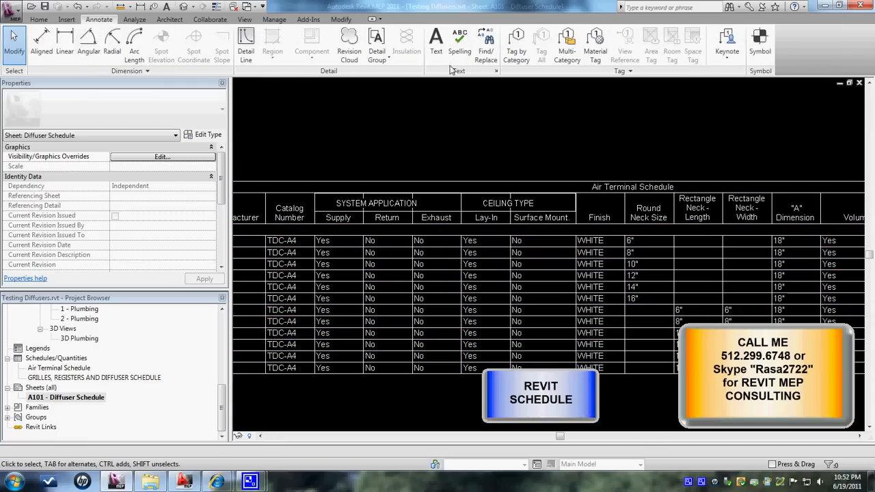
{"action": "left_click", "coordinate": [436, 41]}
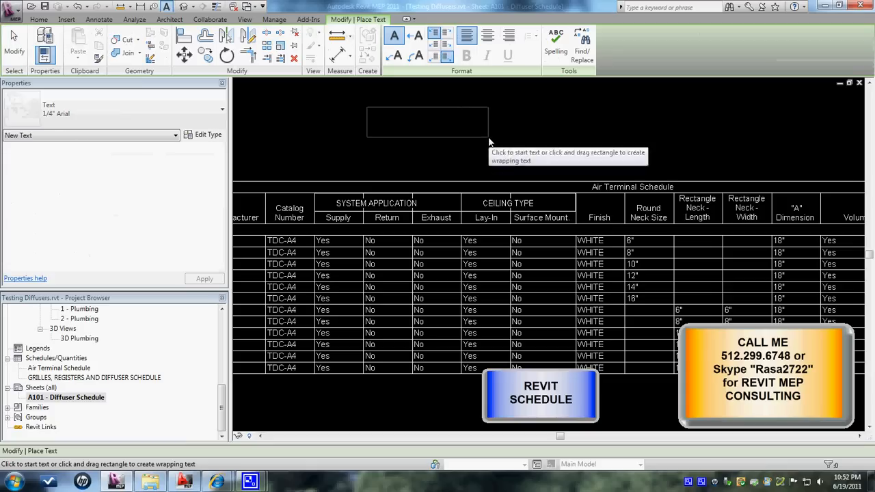
{"action": "type", "text": "system application"}
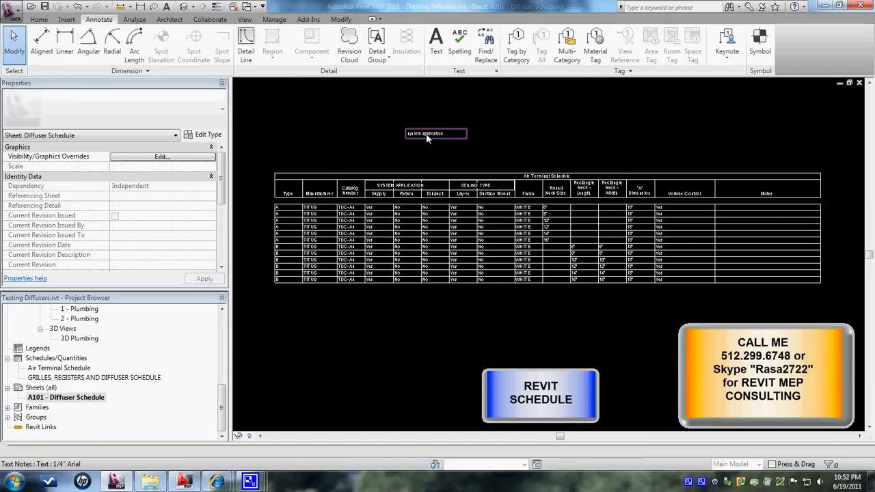
{"action": "left_click", "coordinate": [435, 133]}
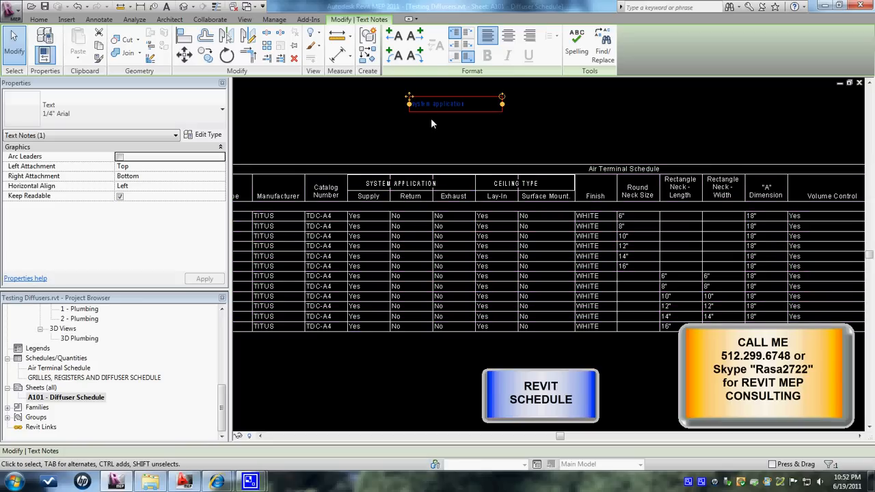
{"action": "mouse_move", "coordinate": [436, 146]}
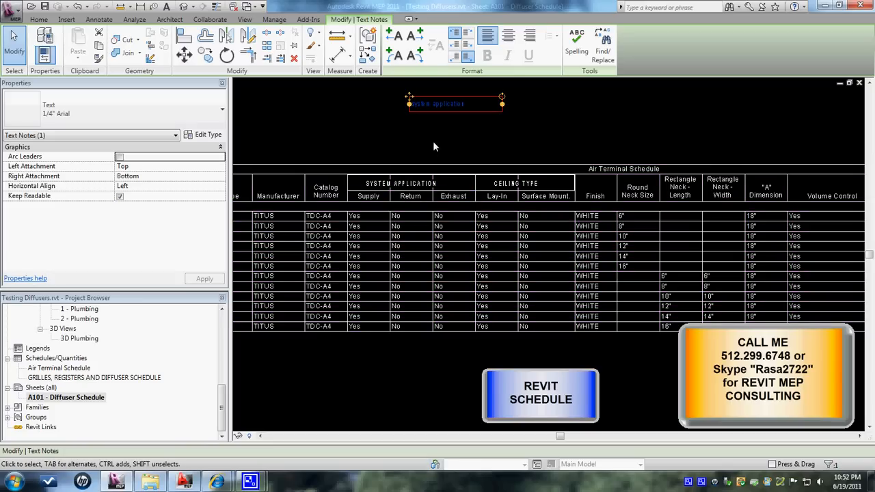
{"action": "mouse_move", "coordinate": [449, 153]}
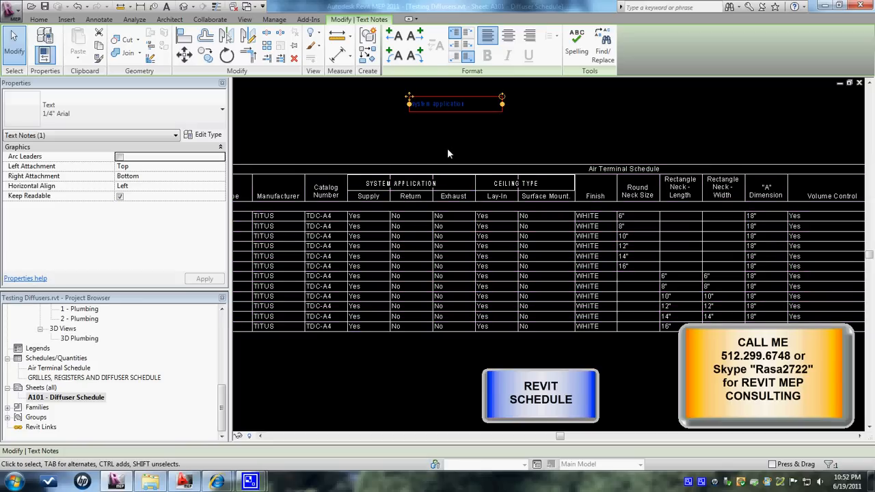
{"action": "mouse_move", "coordinate": [411, 83]}
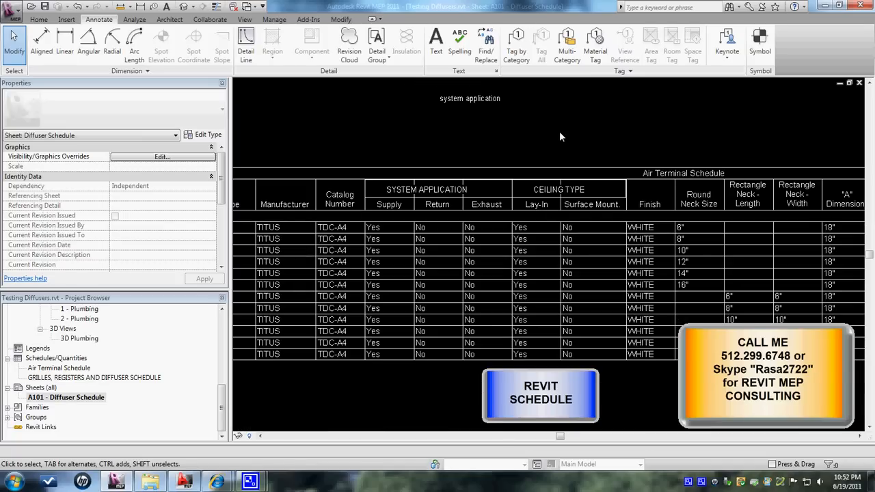
Step: Pick the CEILING TYPE heading text note above the schedule and return to sheet A101
{"action": "left_click", "coordinate": [546, 198]}
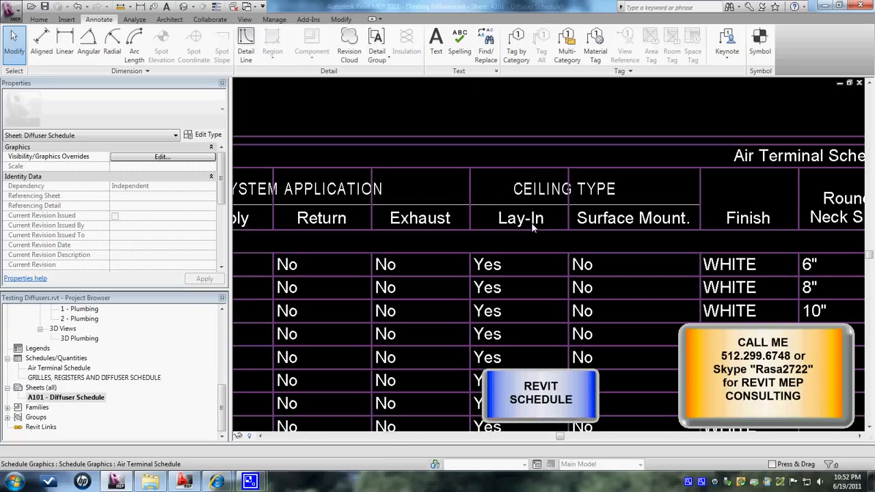
{"action": "left_click", "coordinate": [574, 189]}
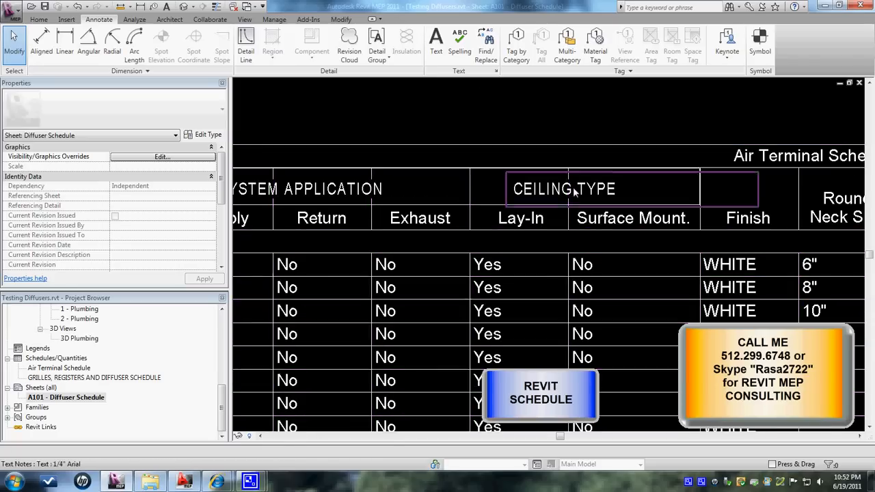
{"action": "left_click", "coordinate": [564, 189]}
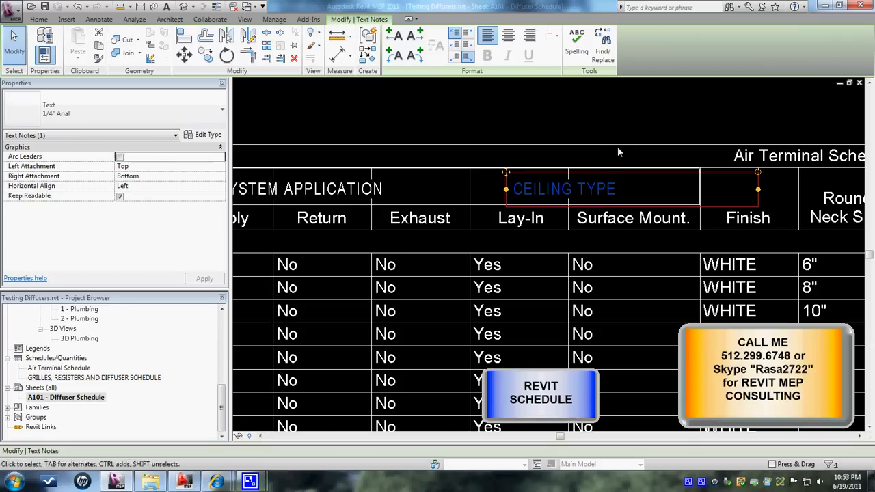
{"action": "mouse_move", "coordinate": [55, 373]}
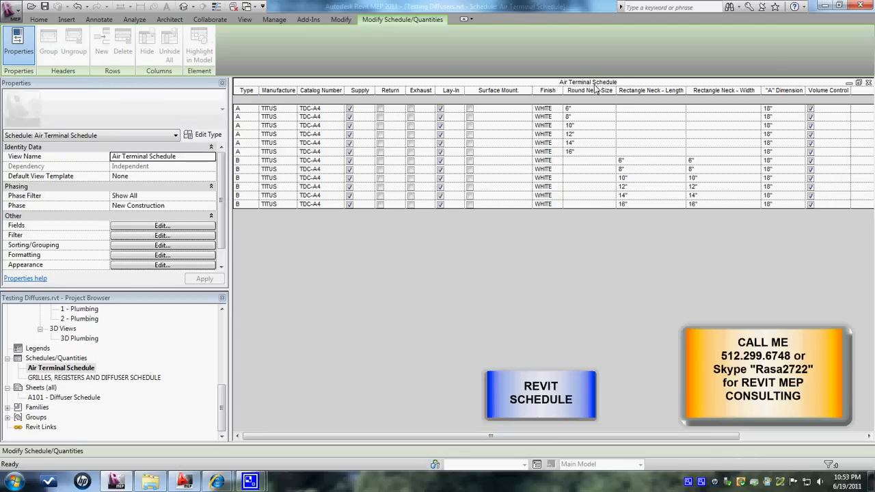
{"action": "mouse_move", "coordinate": [74, 403]}
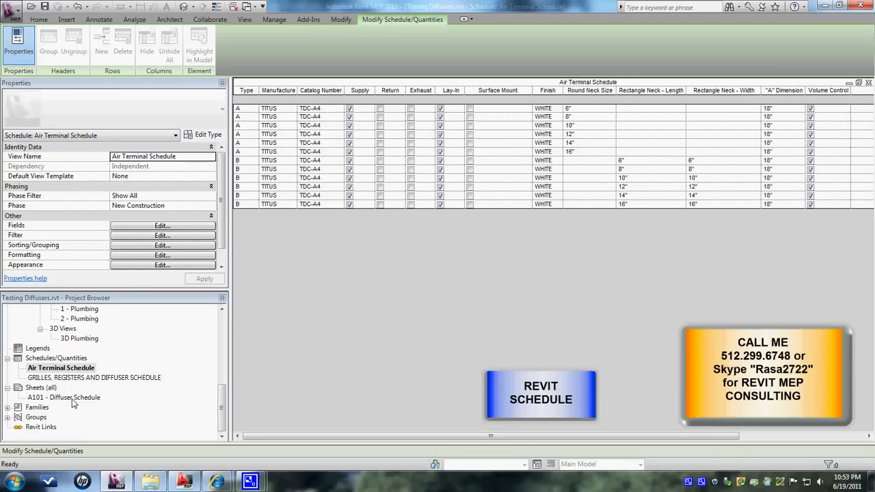
{"action": "double_click", "coordinate": [63, 397]}
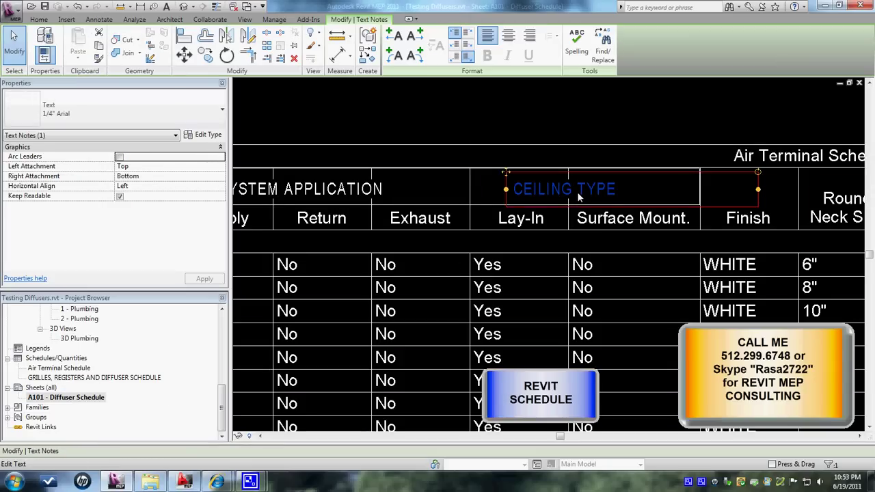
{"action": "mouse_move", "coordinate": [622, 197]}
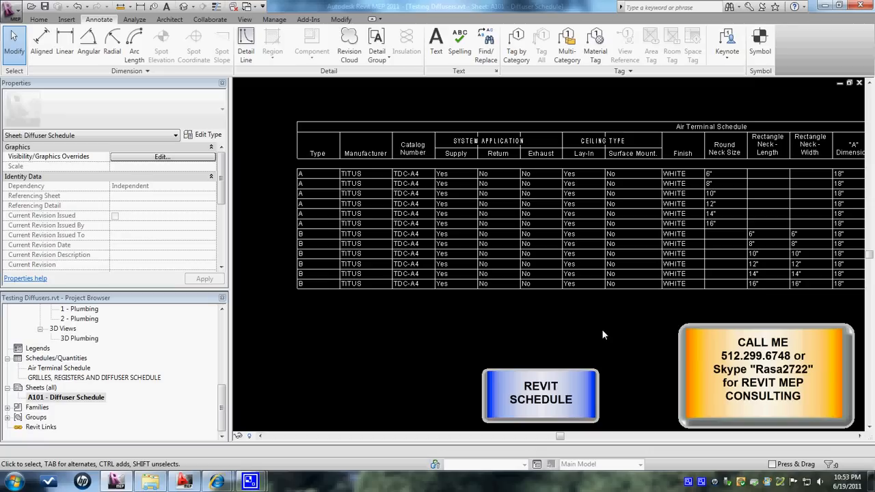
{"action": "mouse_move", "coordinate": [596, 332]}
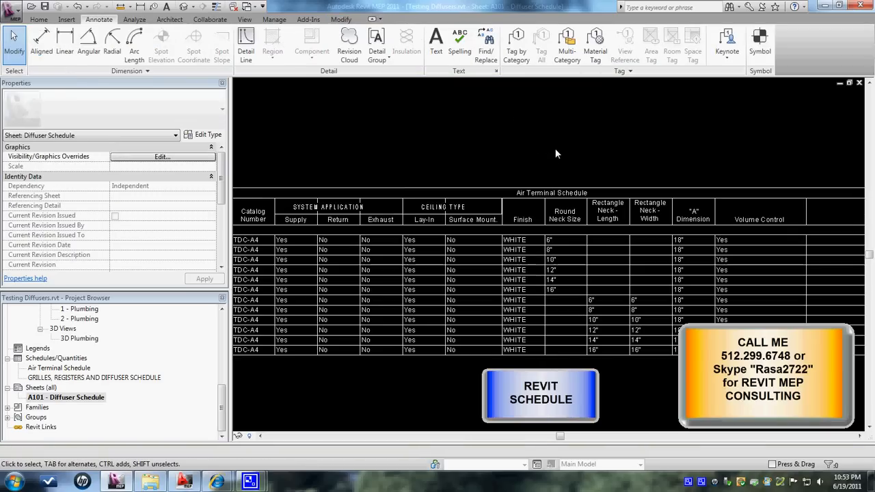
Step: Reopen the Air Terminal Schedule view from the Project Browser
{"action": "left_click", "coordinate": [749, 222]}
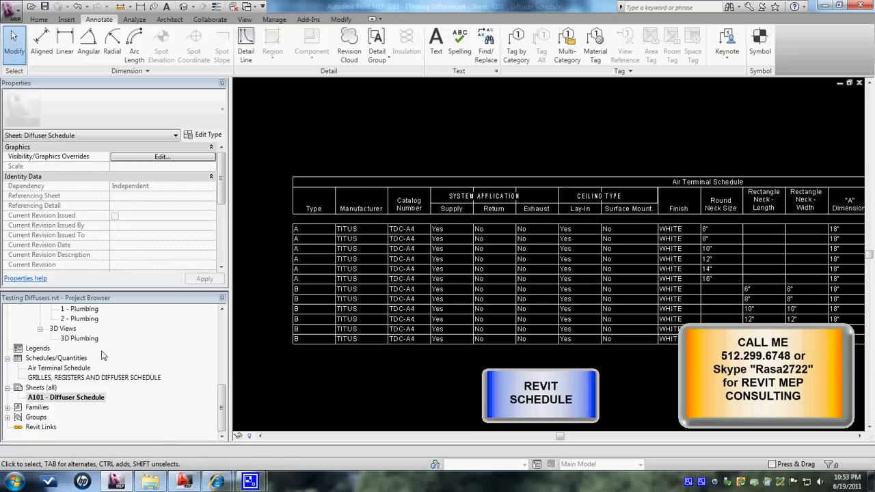
{"action": "mouse_move", "coordinate": [83, 373]}
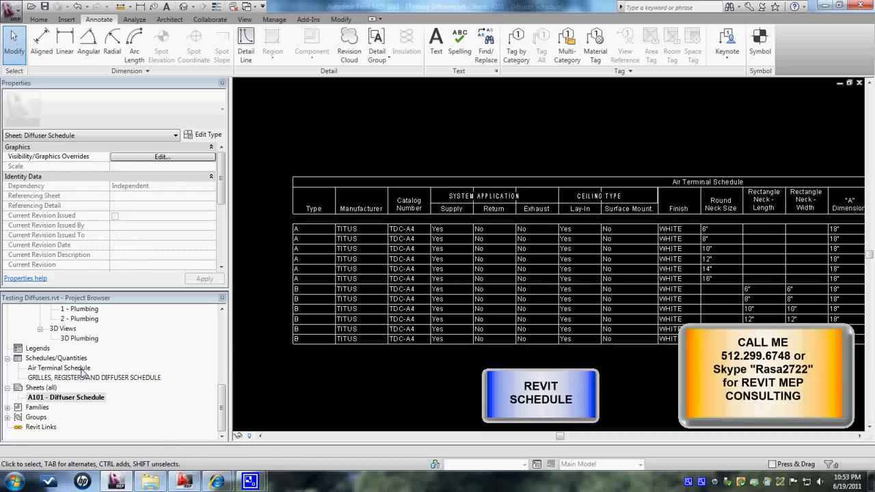
{"action": "double_click", "coordinate": [58, 368]}
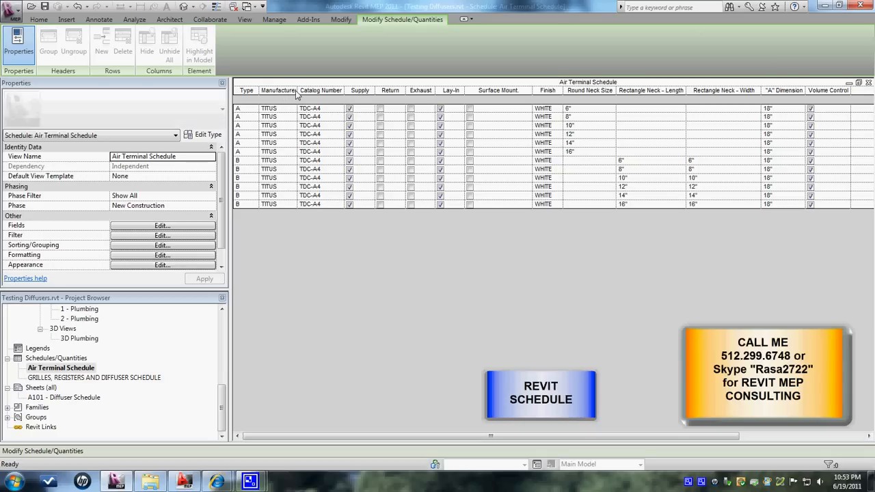
{"action": "mouse_move", "coordinate": [354, 97]}
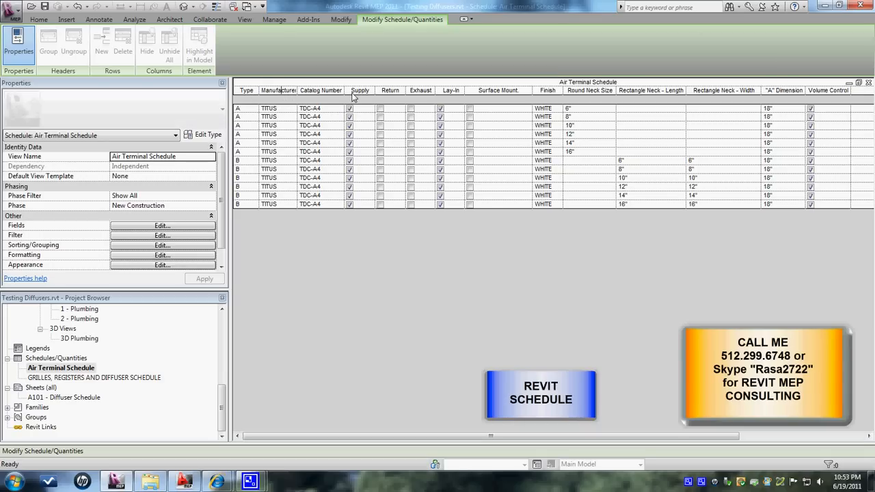
{"action": "mouse_move", "coordinate": [571, 209]}
{"action": "type", "text": "GRILLES, DIFFUSERS AND REGISTERS SCHEDULE"}
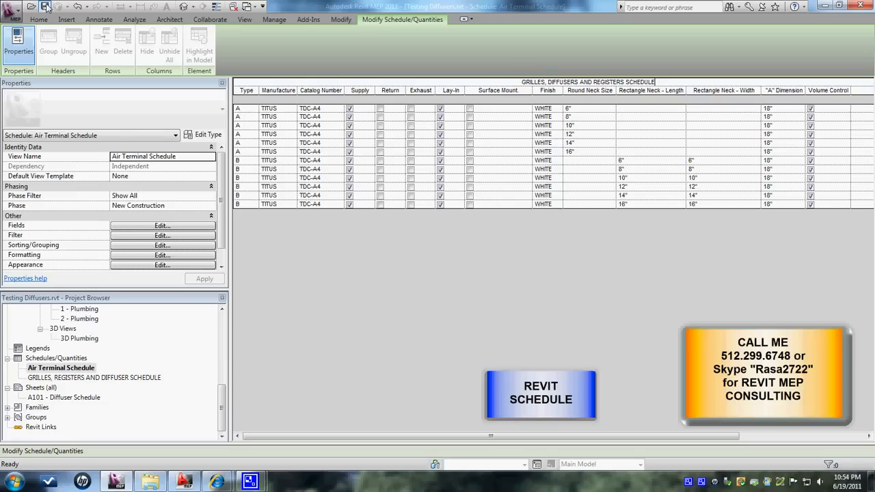
Step: Commit the GRILLES, DIFFUSERS AND REGISTERS SCHEDULE title and view it on sheet A101
{"action": "left_click", "coordinate": [102, 367]}
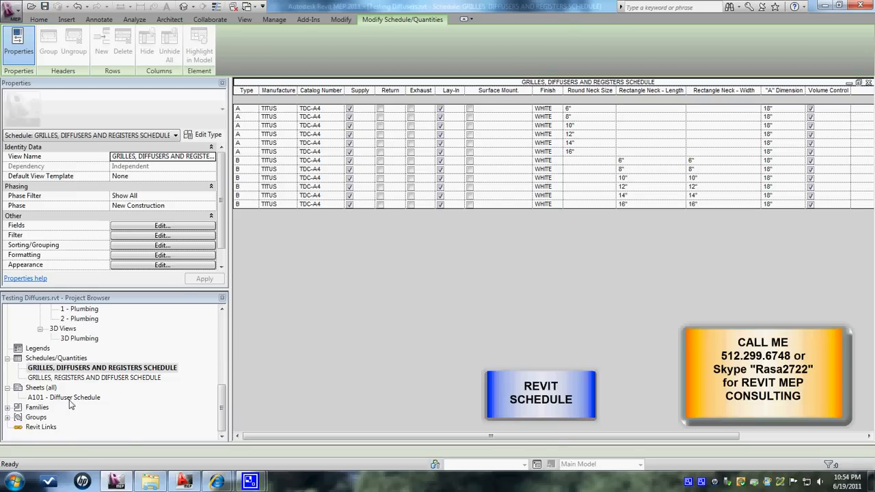
{"action": "double_click", "coordinate": [64, 397]}
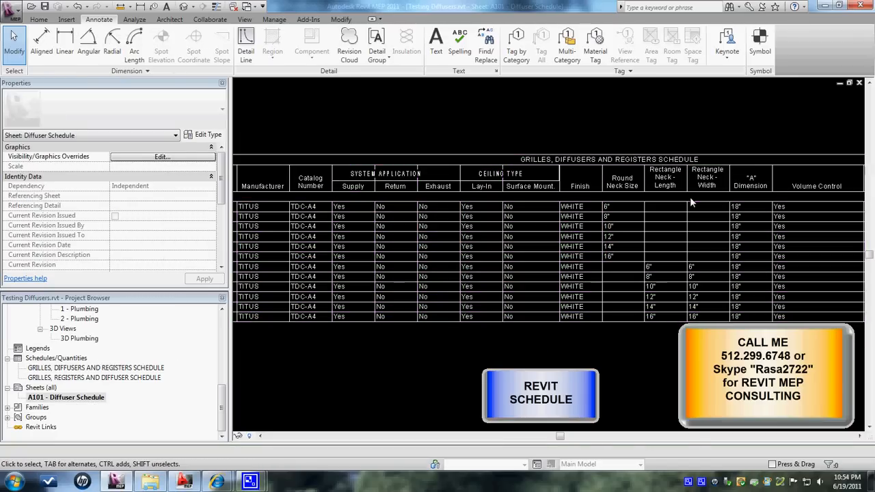
{"action": "mouse_move", "coordinate": [685, 127]}
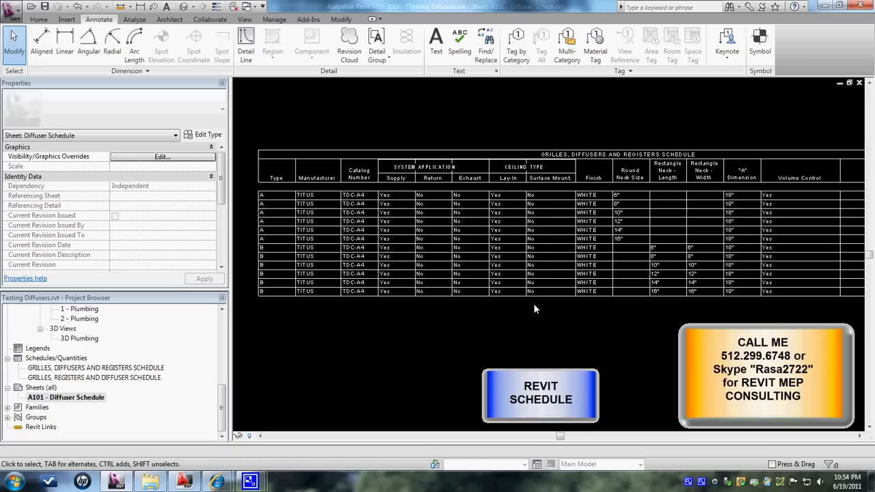
{"action": "mouse_move", "coordinate": [460, 348]}
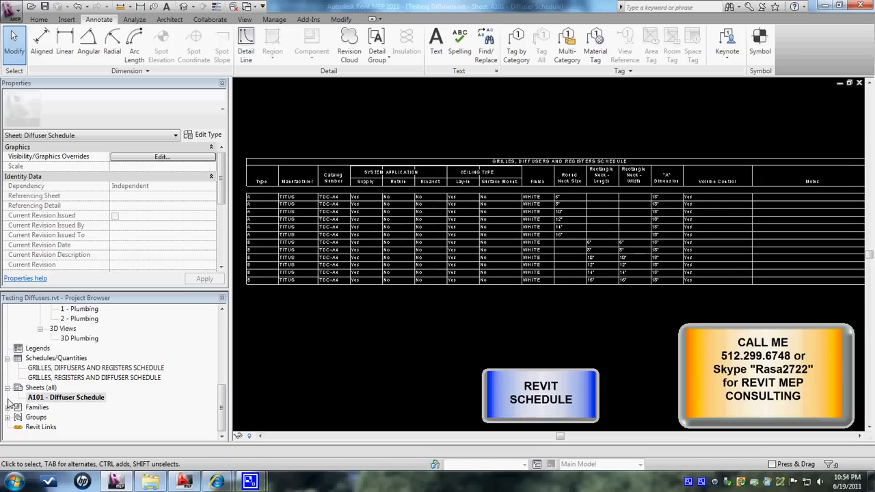
{"action": "mouse_move", "coordinate": [443, 355]}
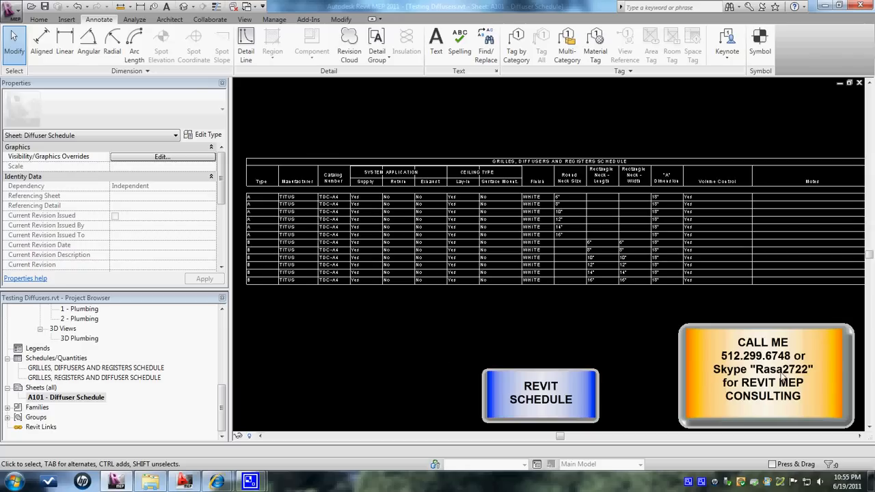
{"action": "mouse_move", "coordinate": [811, 380]}
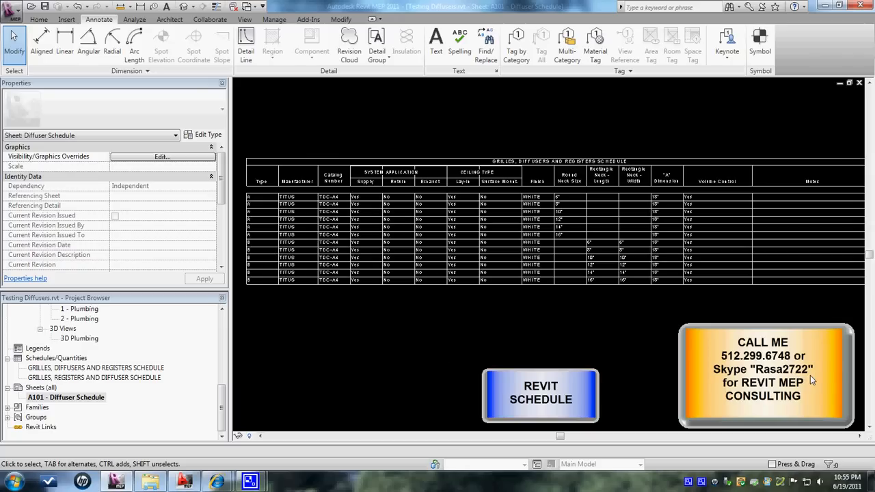
{"action": "mouse_move", "coordinate": [617, 348]}
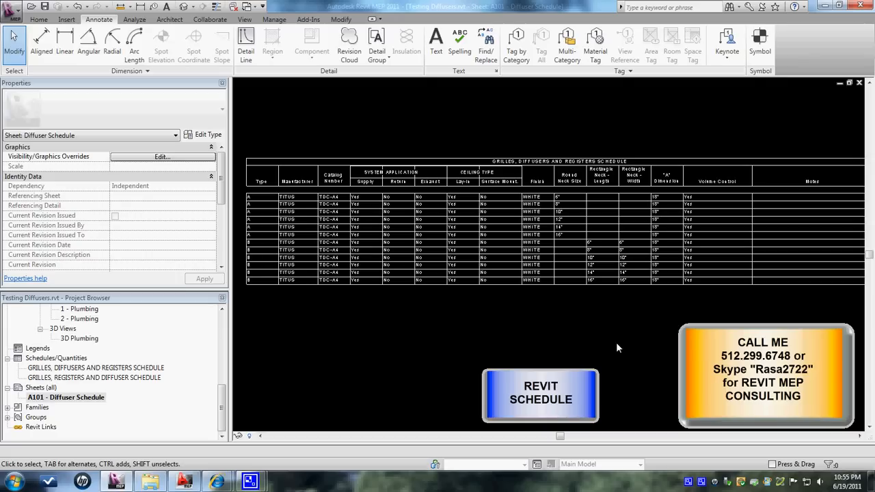